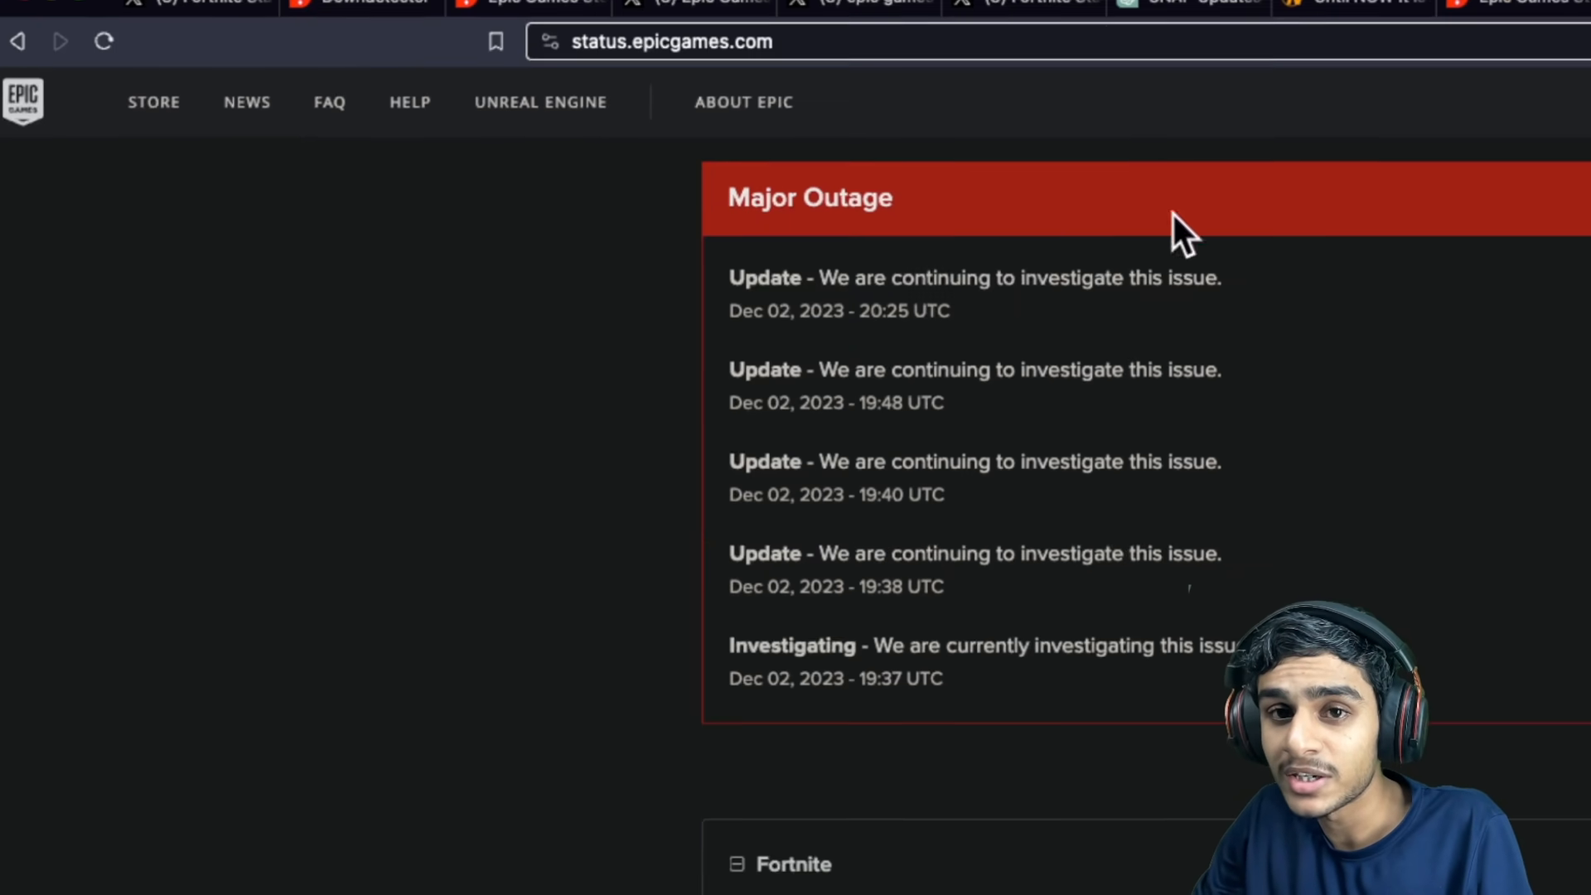
{"action": "mouse_move", "coordinate": [1543, 279]}
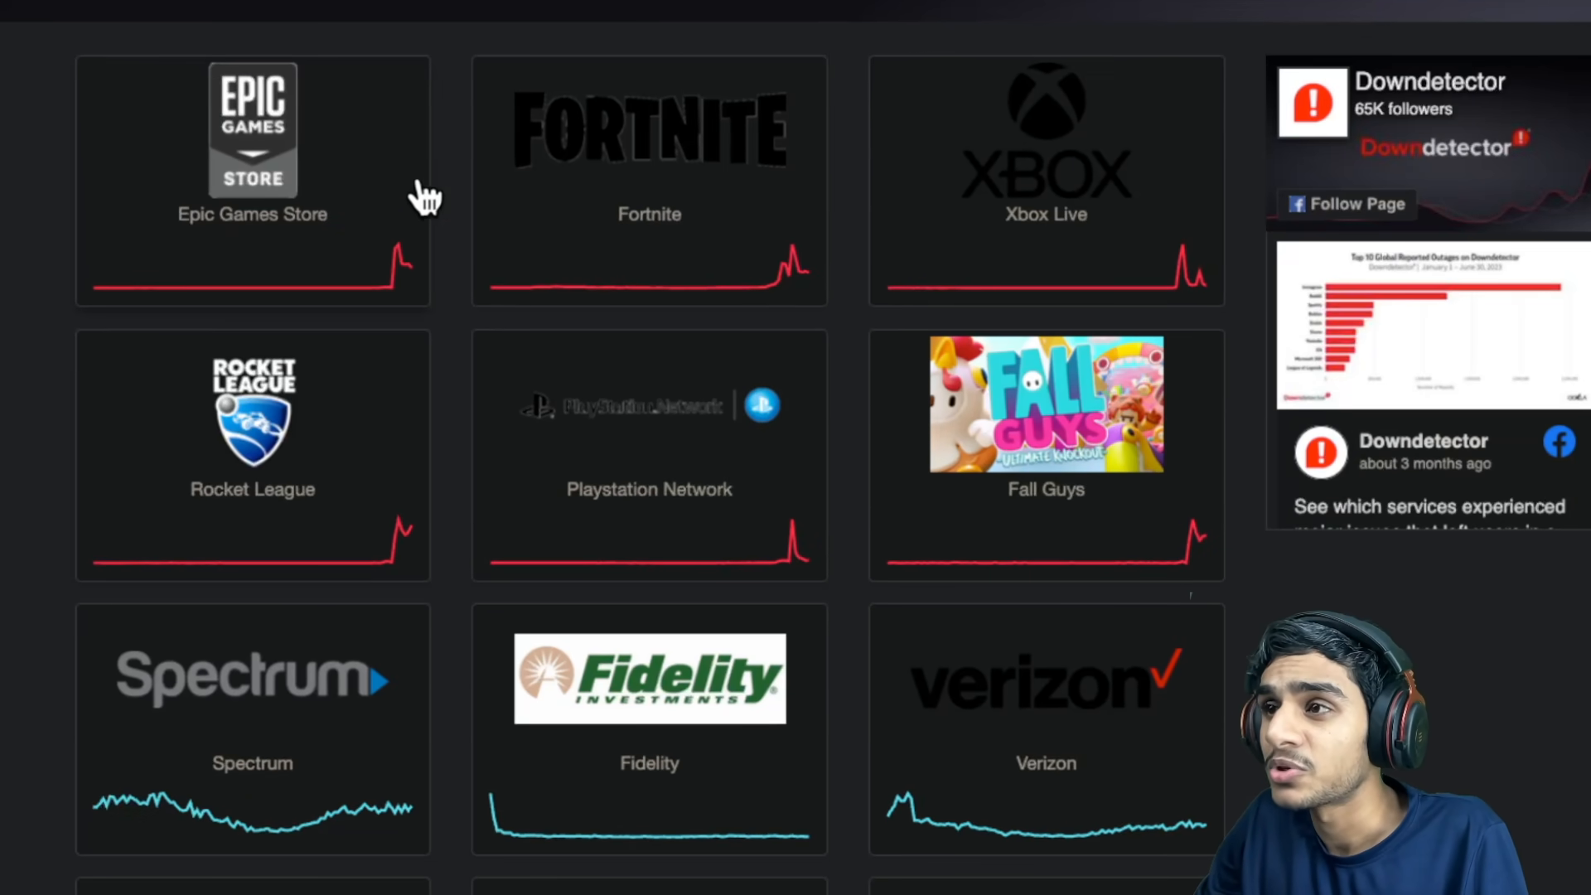
{"action": "mouse_move", "coordinate": [1056, 197]}
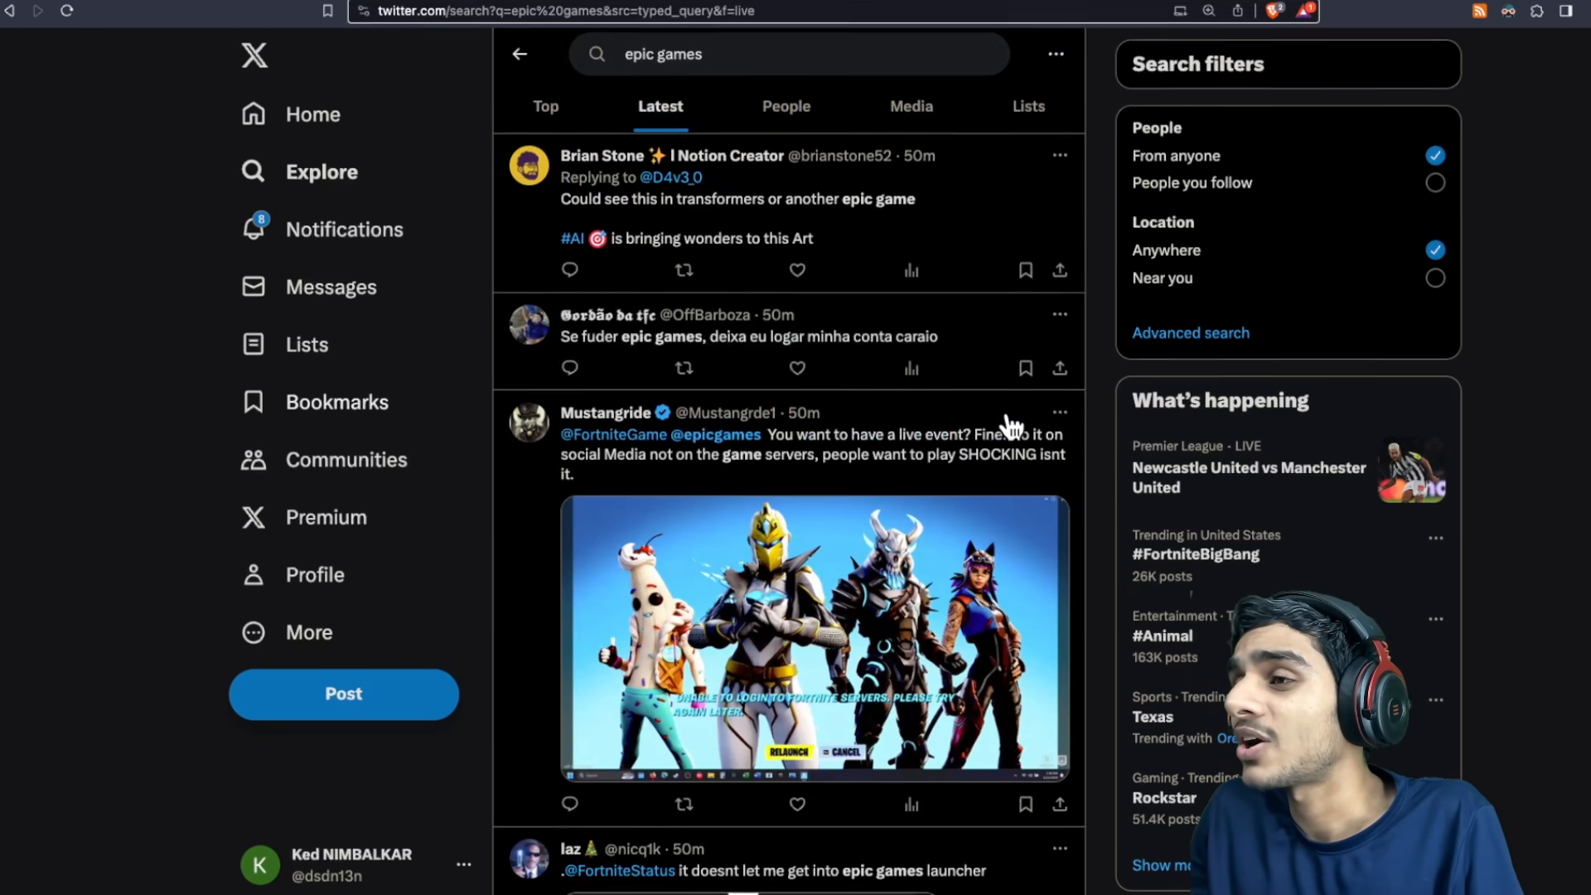
Step: Scroll the Latest 'epic games' posts to the login-error screenshot reply
{"action": "scroll", "scroll_direction": "down", "scroll_amount": 3}
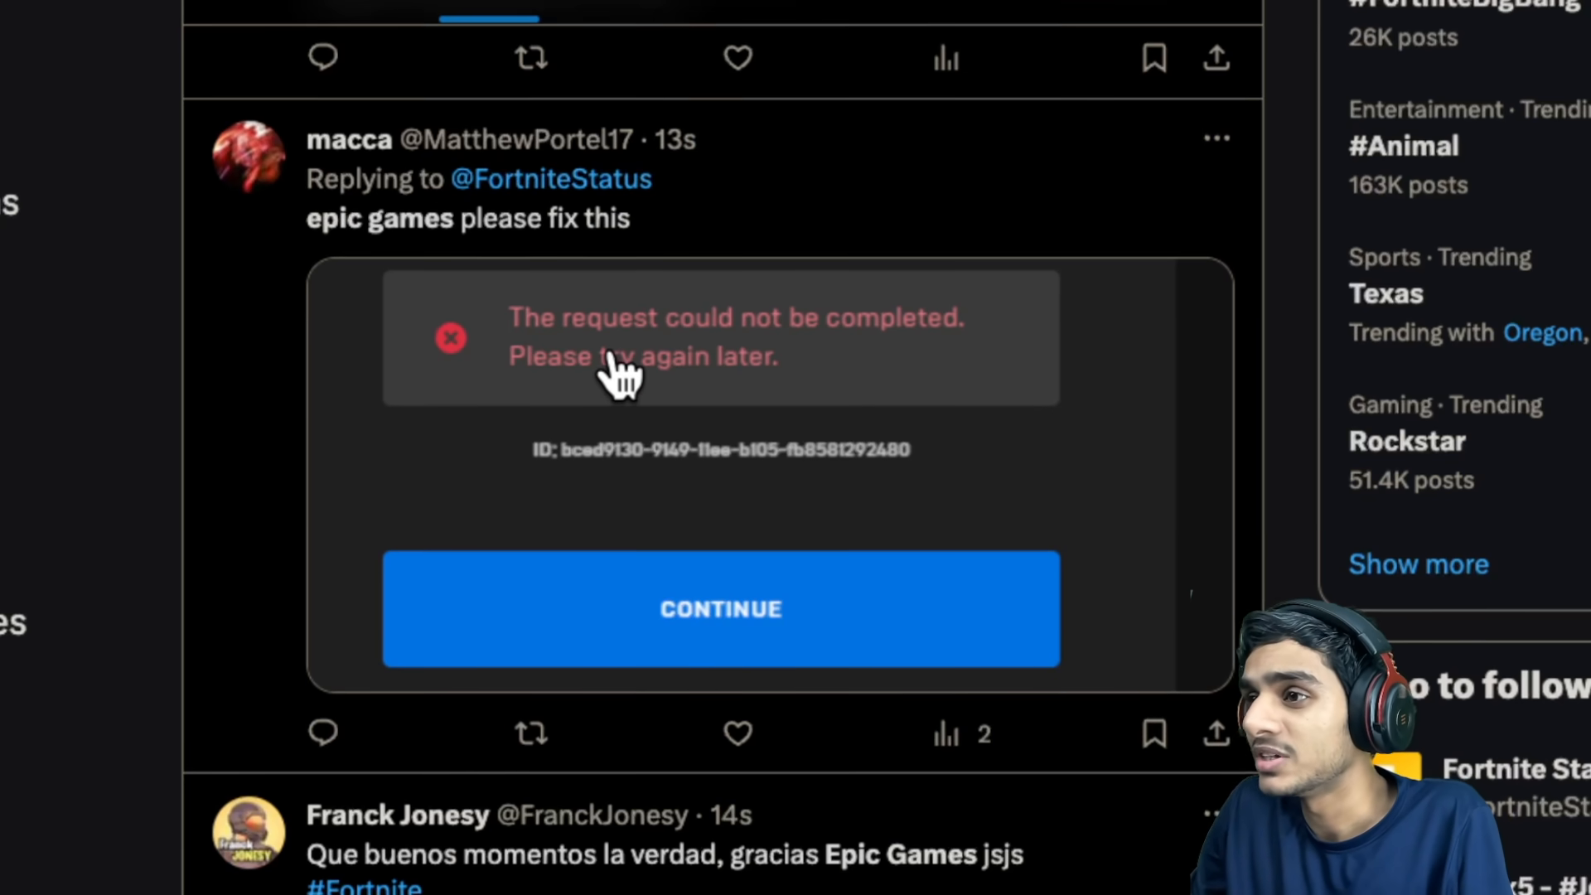
{"action": "mouse_move", "coordinate": [903, 335]}
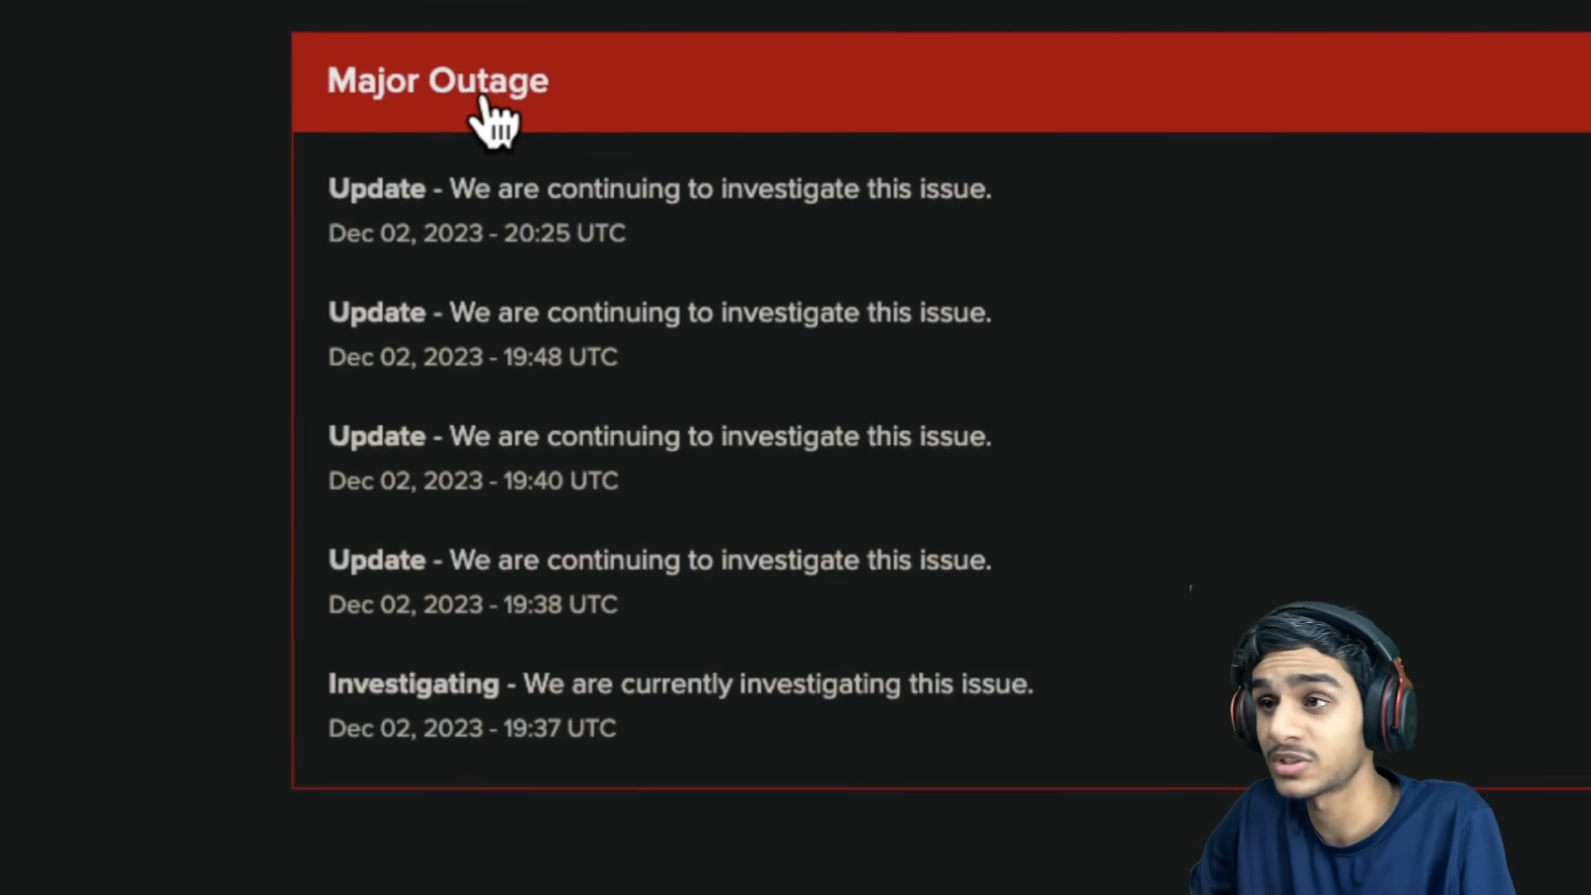
Step: Highlight the latest outage update text and the Fortnite services marked Major Outage
{"action": "left_click_drag", "start_coordinate": [449, 194], "coordinate": [581, 194]}
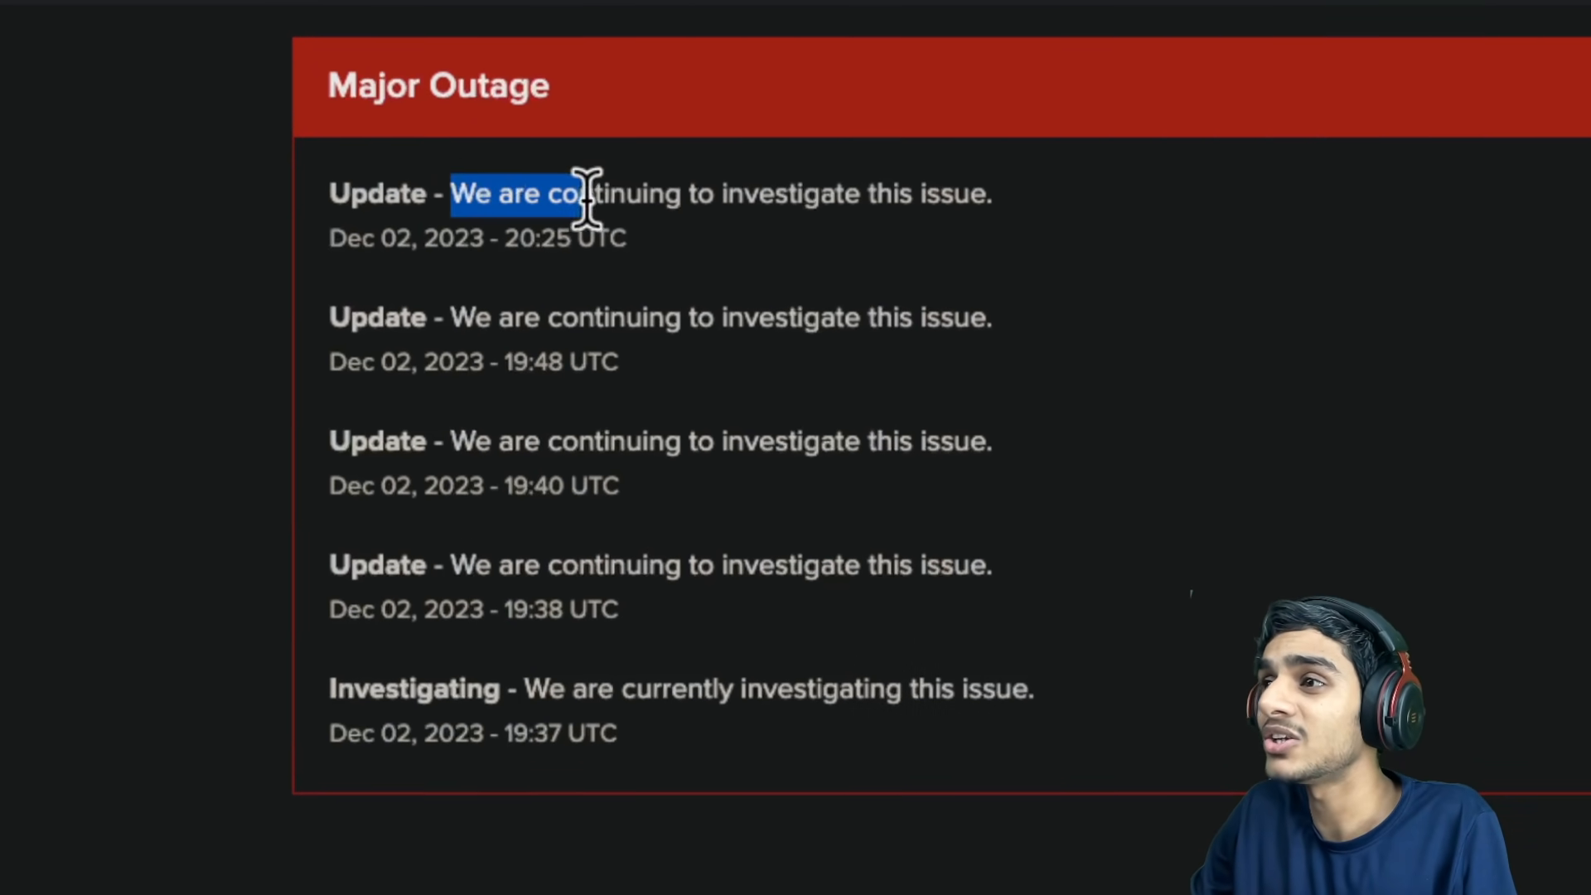
{"action": "scroll", "scroll_direction": "down", "scroll_amount": 3}
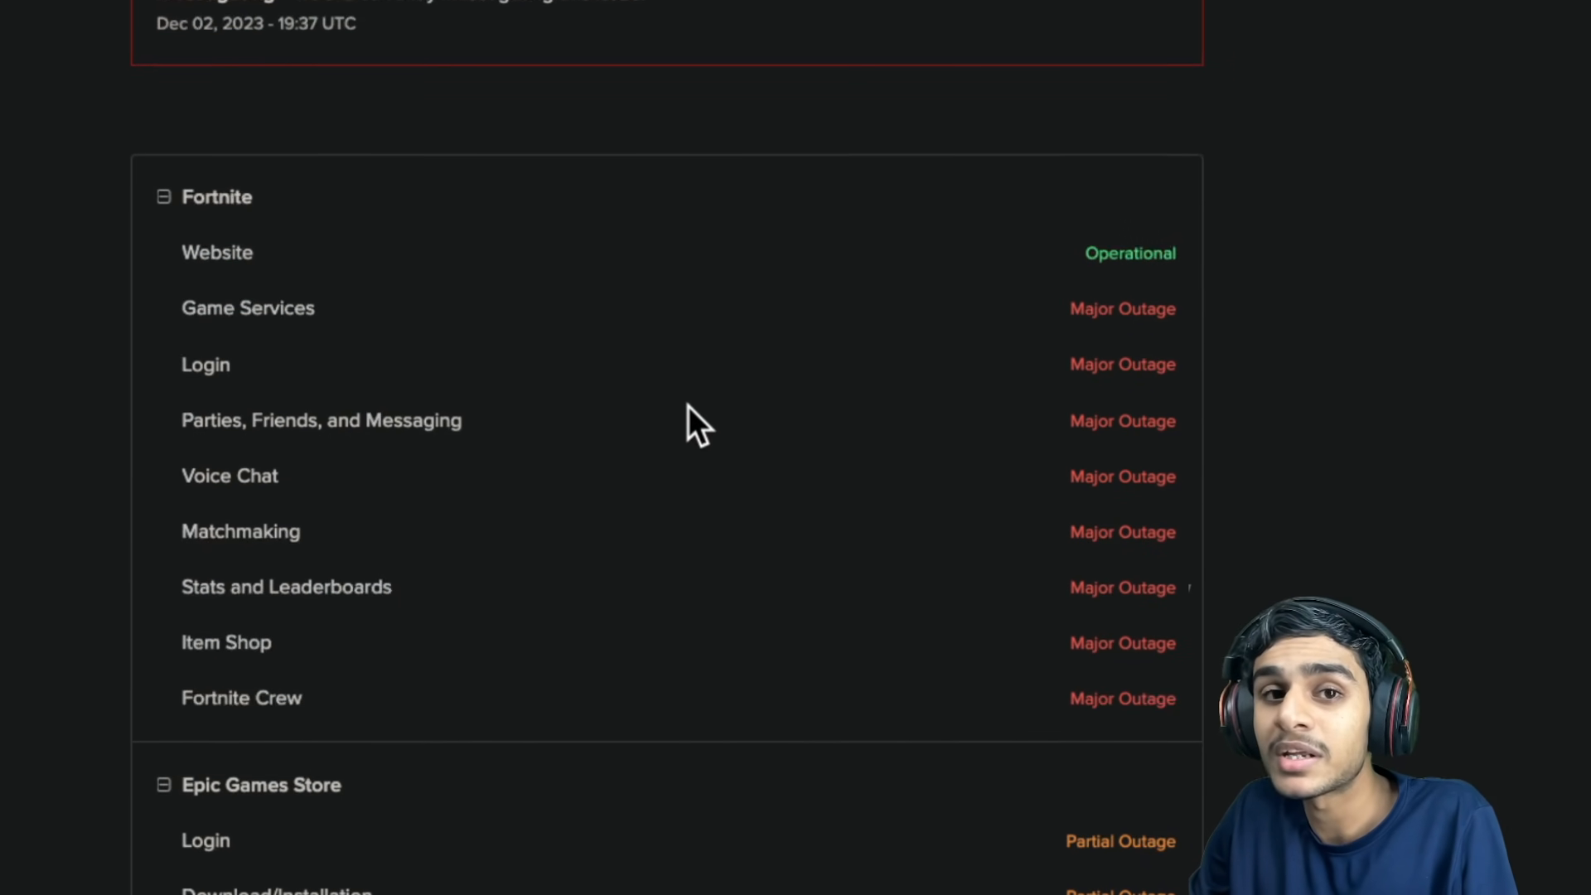
{"action": "double_click", "coordinate": [277, 308]}
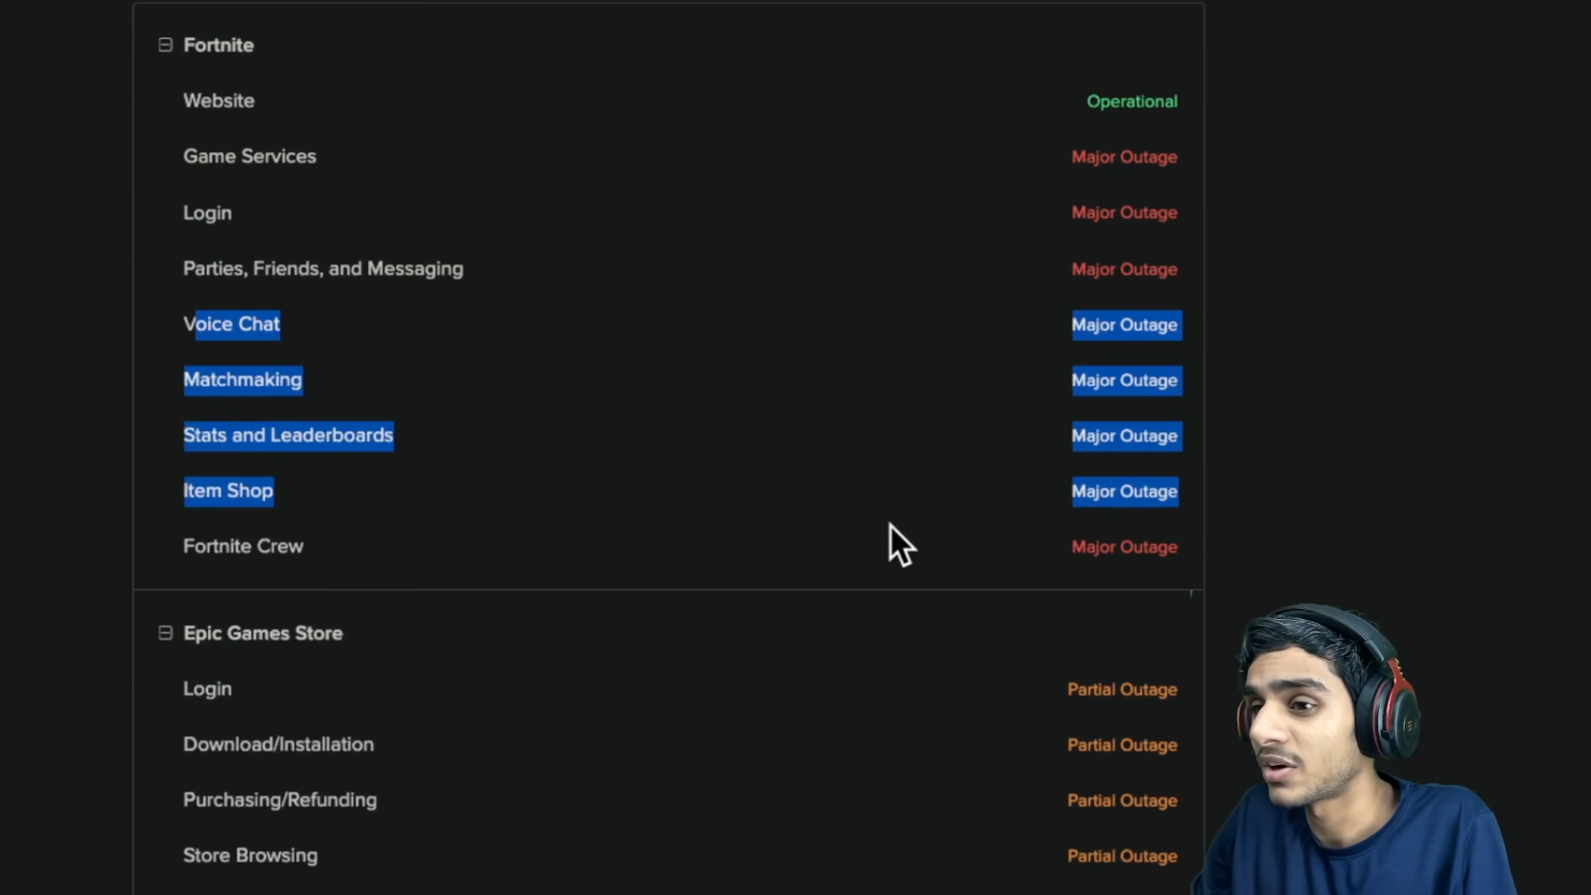
Step: Scroll the per-service status list down to Rocket League's login and game services in Major Outage
{"action": "scroll", "scroll_direction": "down", "scroll_amount": 3}
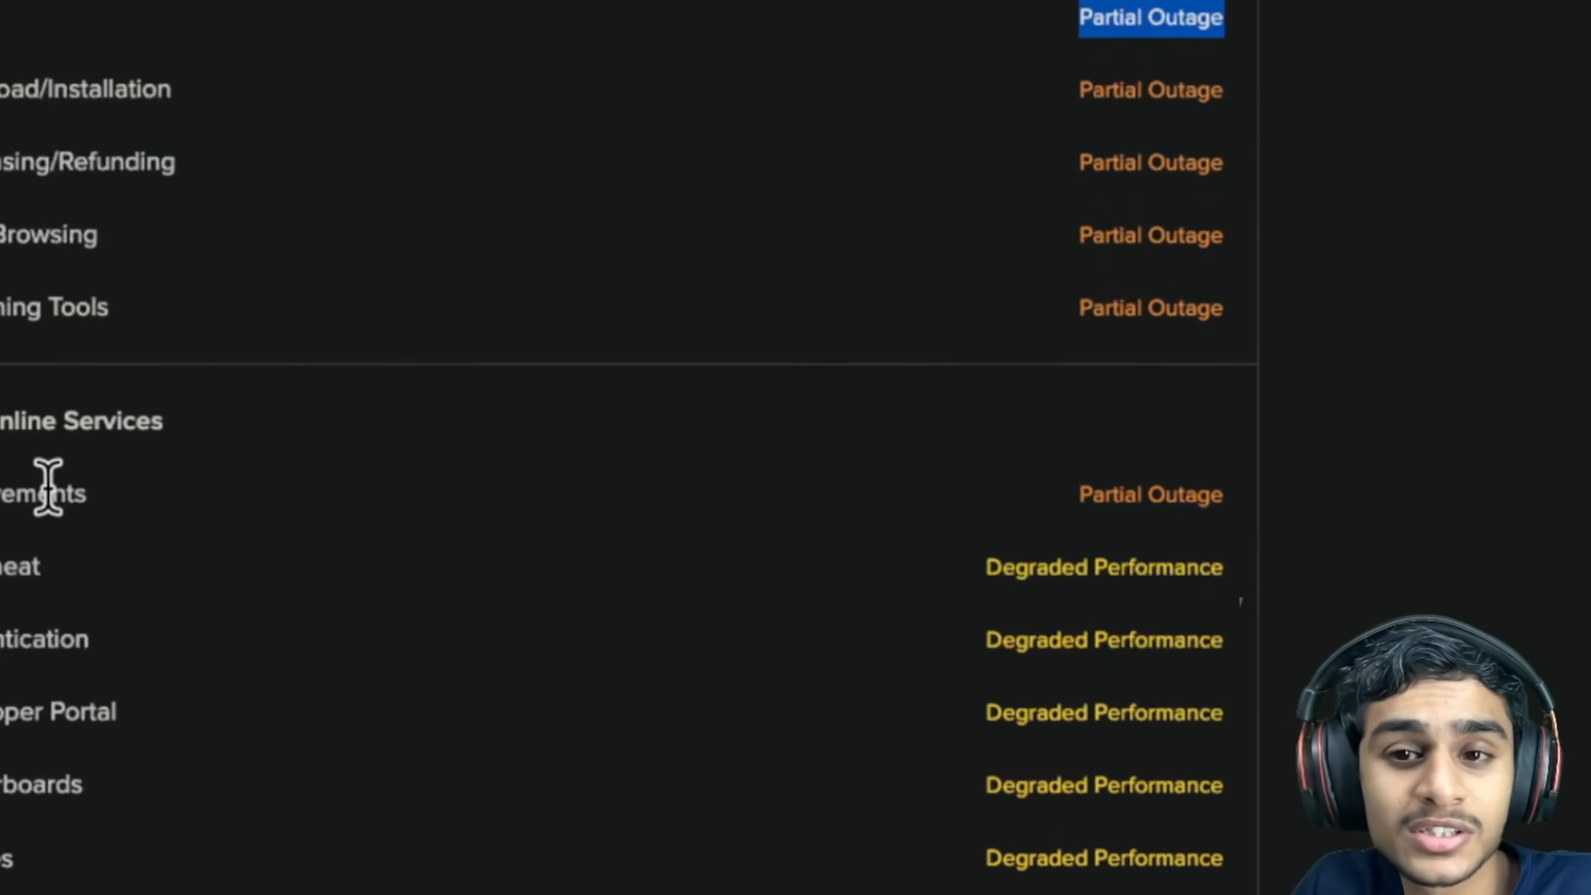
{"action": "scroll", "scroll_direction": "down", "scroll_amount": 3}
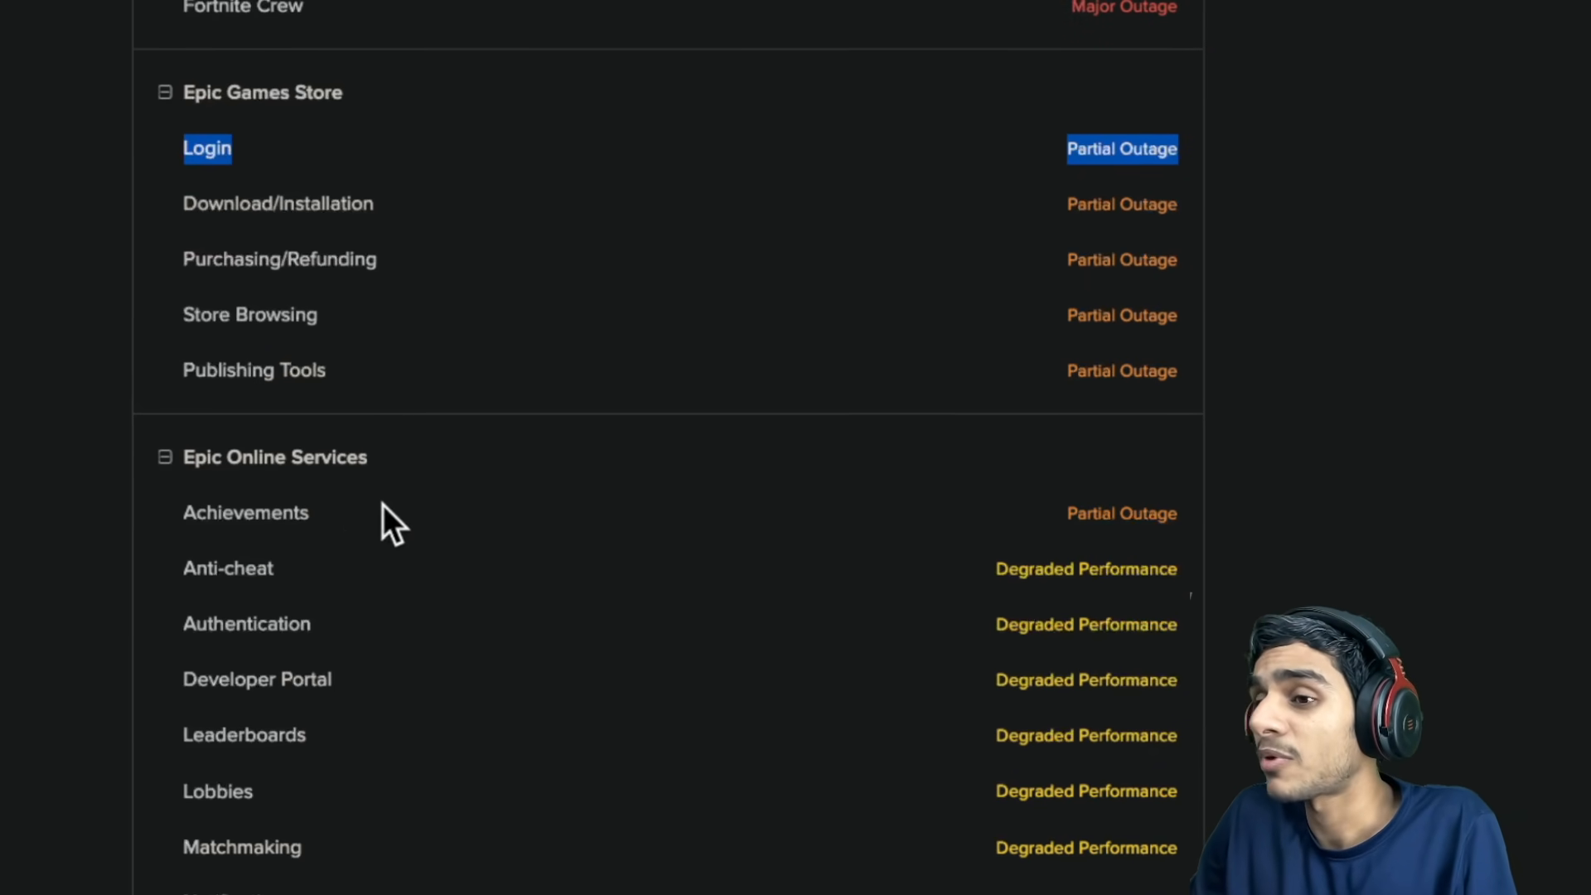
{"action": "scroll", "scroll_direction": "down", "scroll_amount": 3}
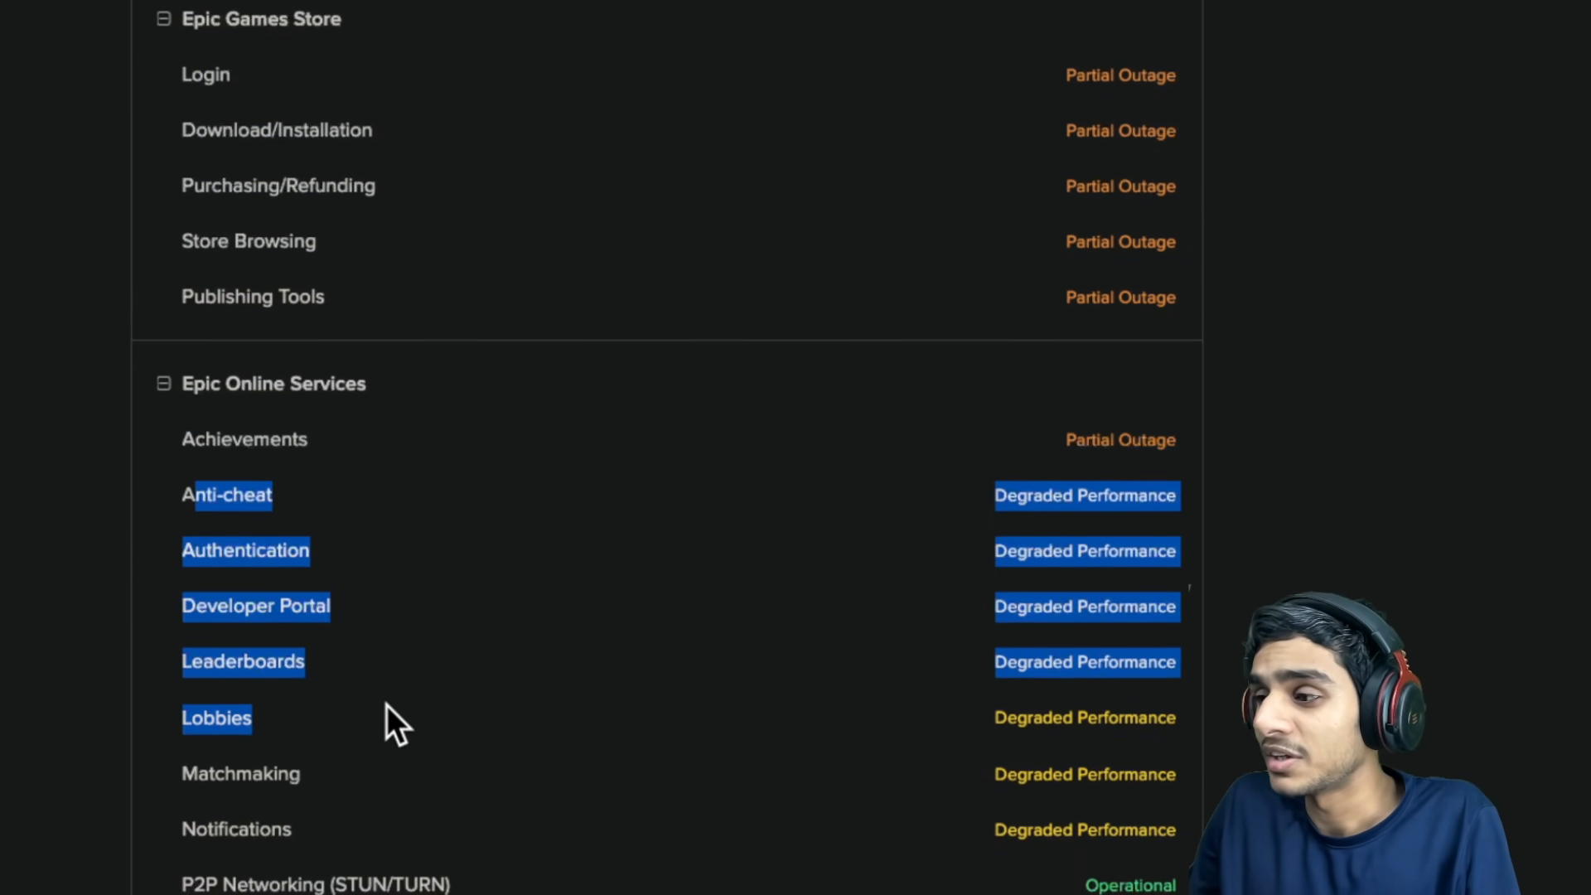
{"action": "scroll", "scroll_direction": "down", "scroll_amount": 3}
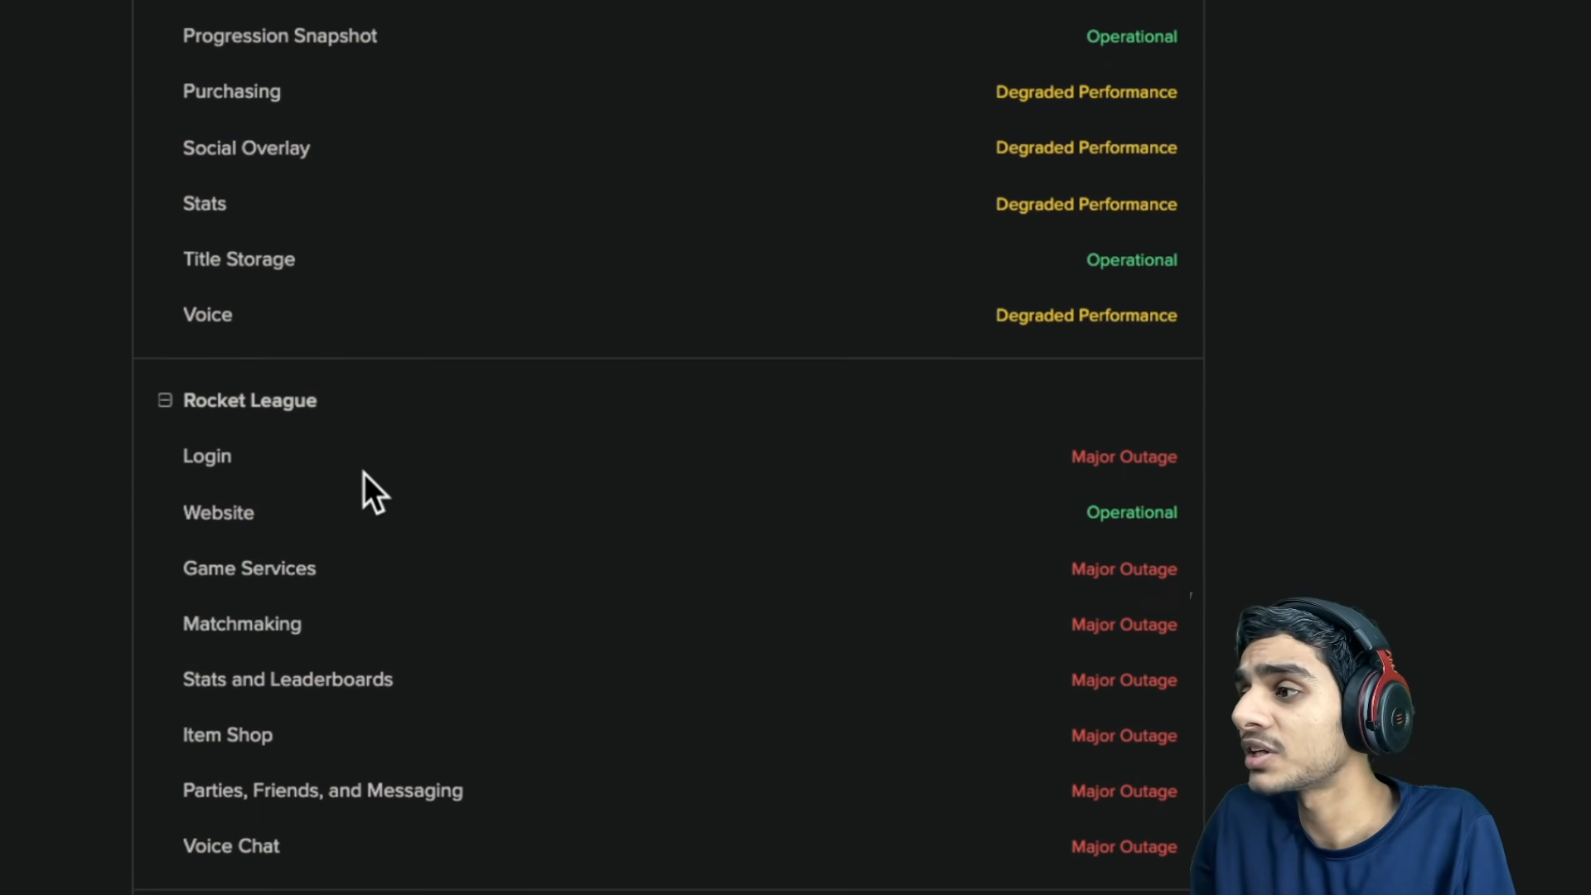
{"action": "scroll", "scroll_direction": "down", "scroll_amount": 3}
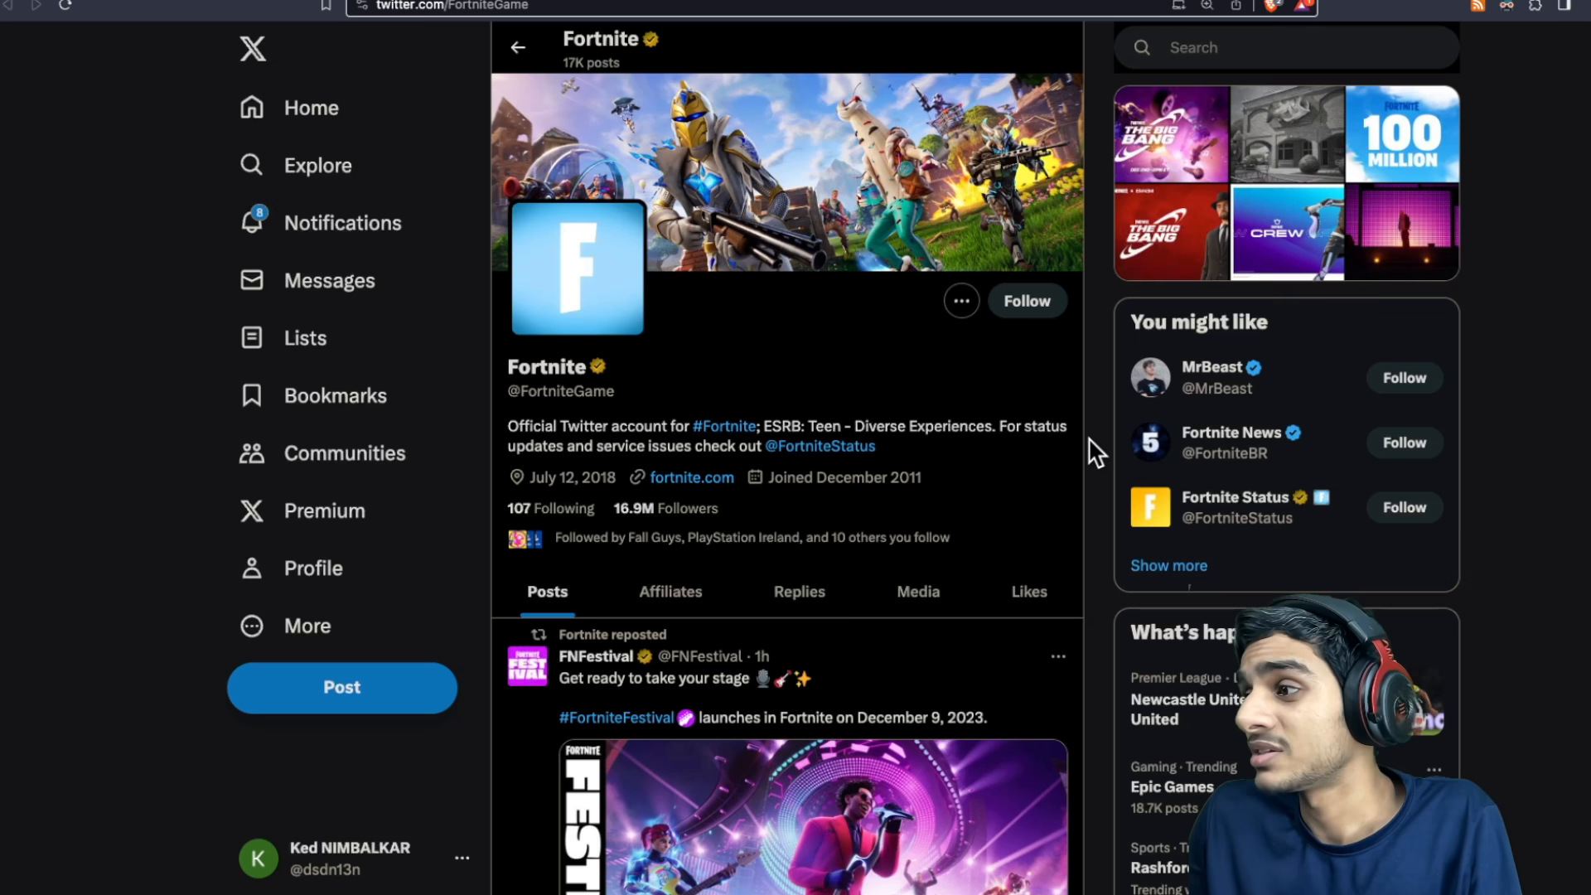
{"action": "scroll", "scroll_direction": "down", "scroll_amount": 3}
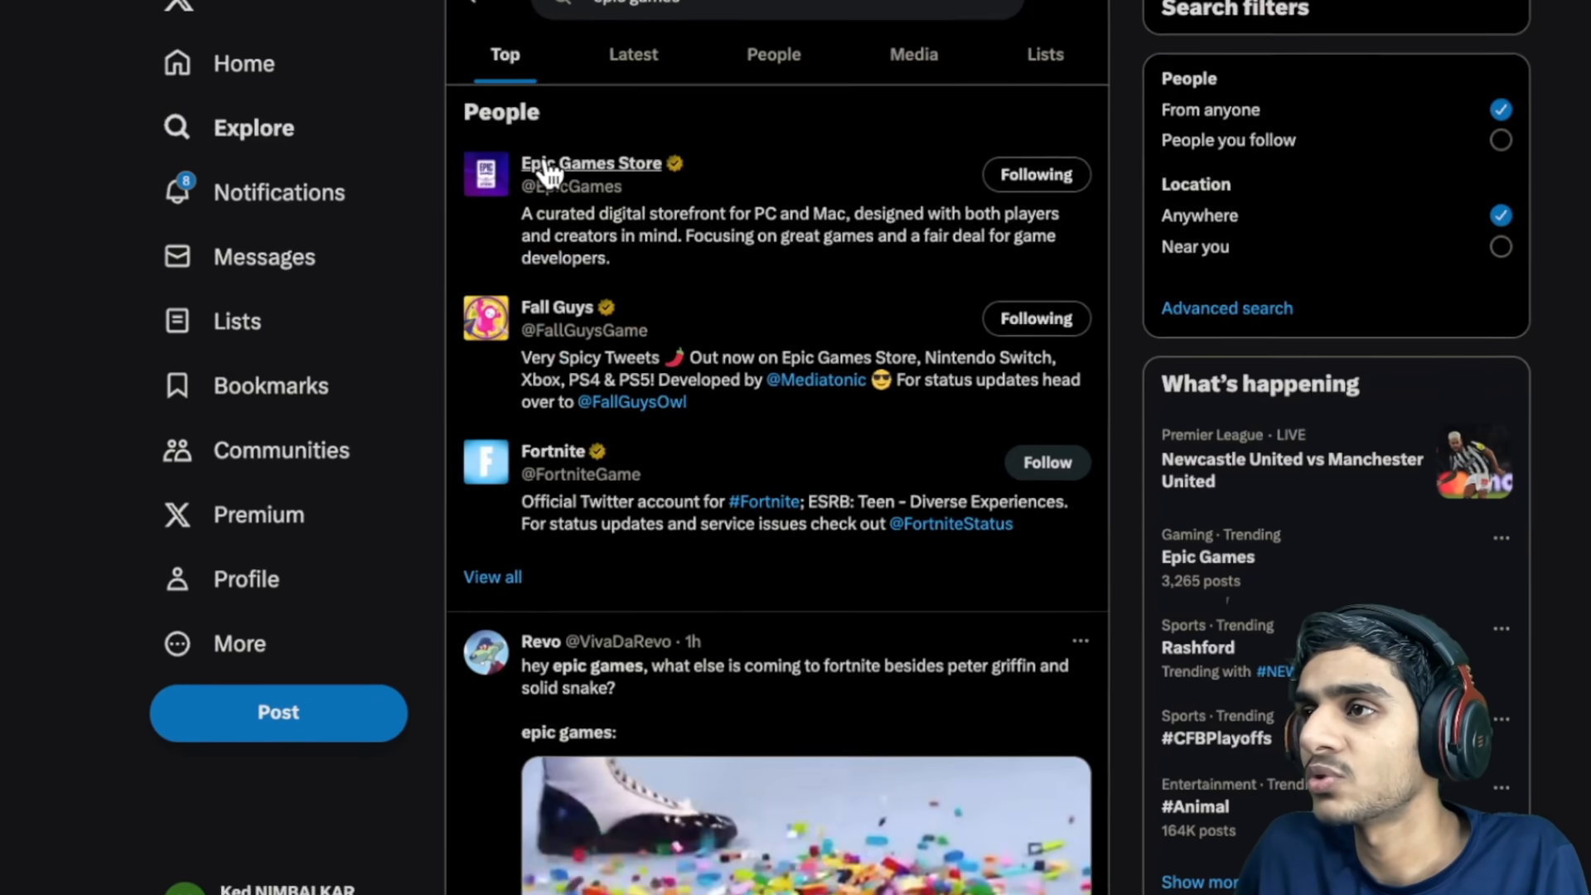
{"action": "left_click", "coordinate": [591, 162]}
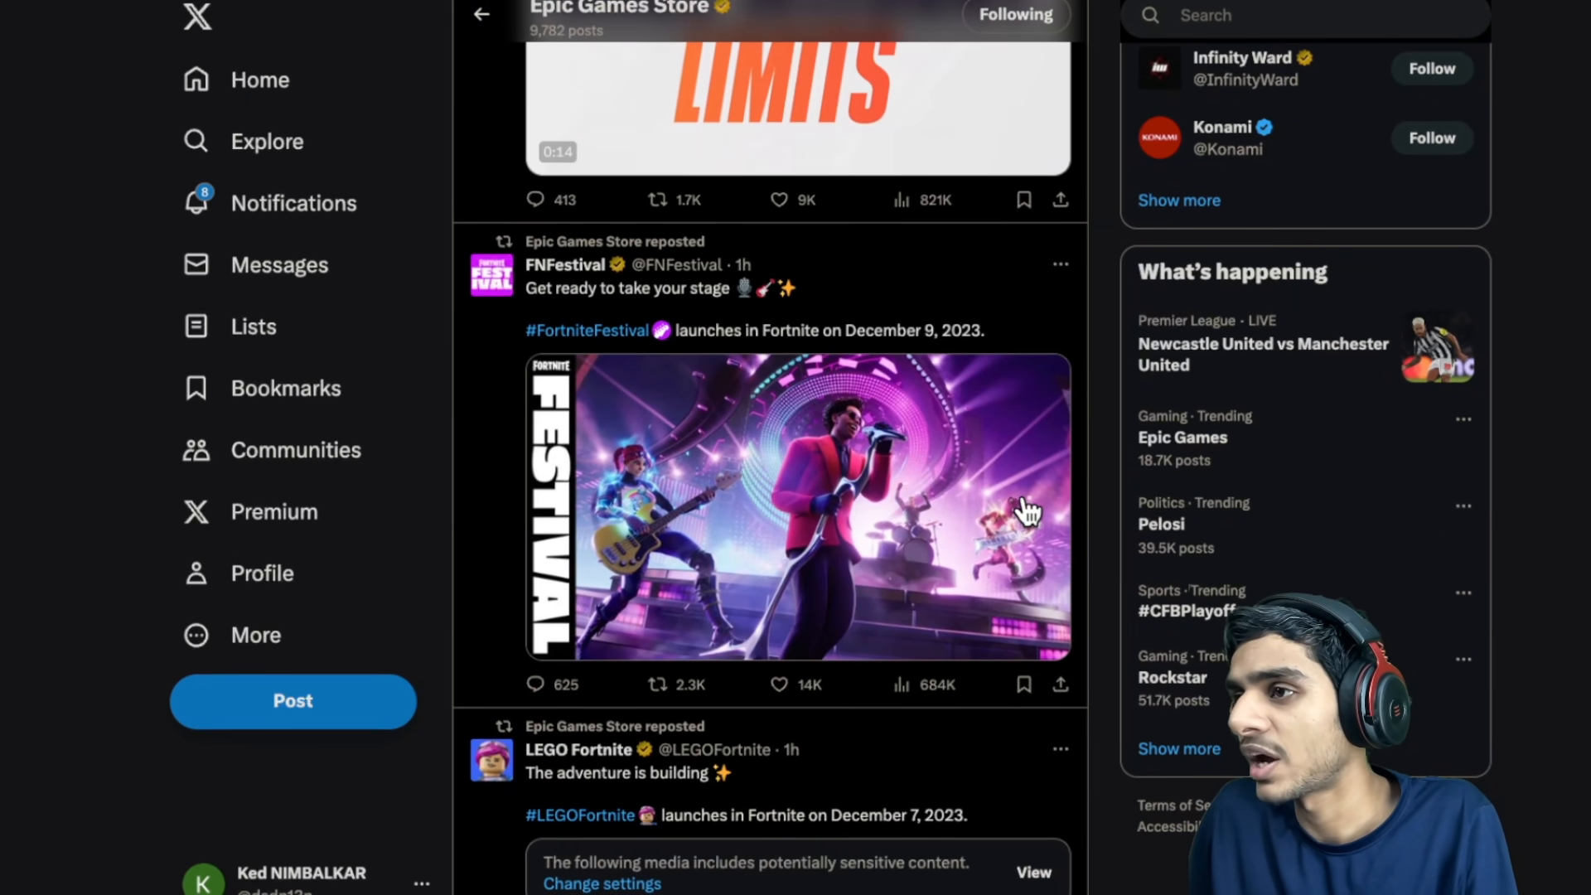
{"action": "scroll", "scroll_direction": "down", "scroll_amount": 3}
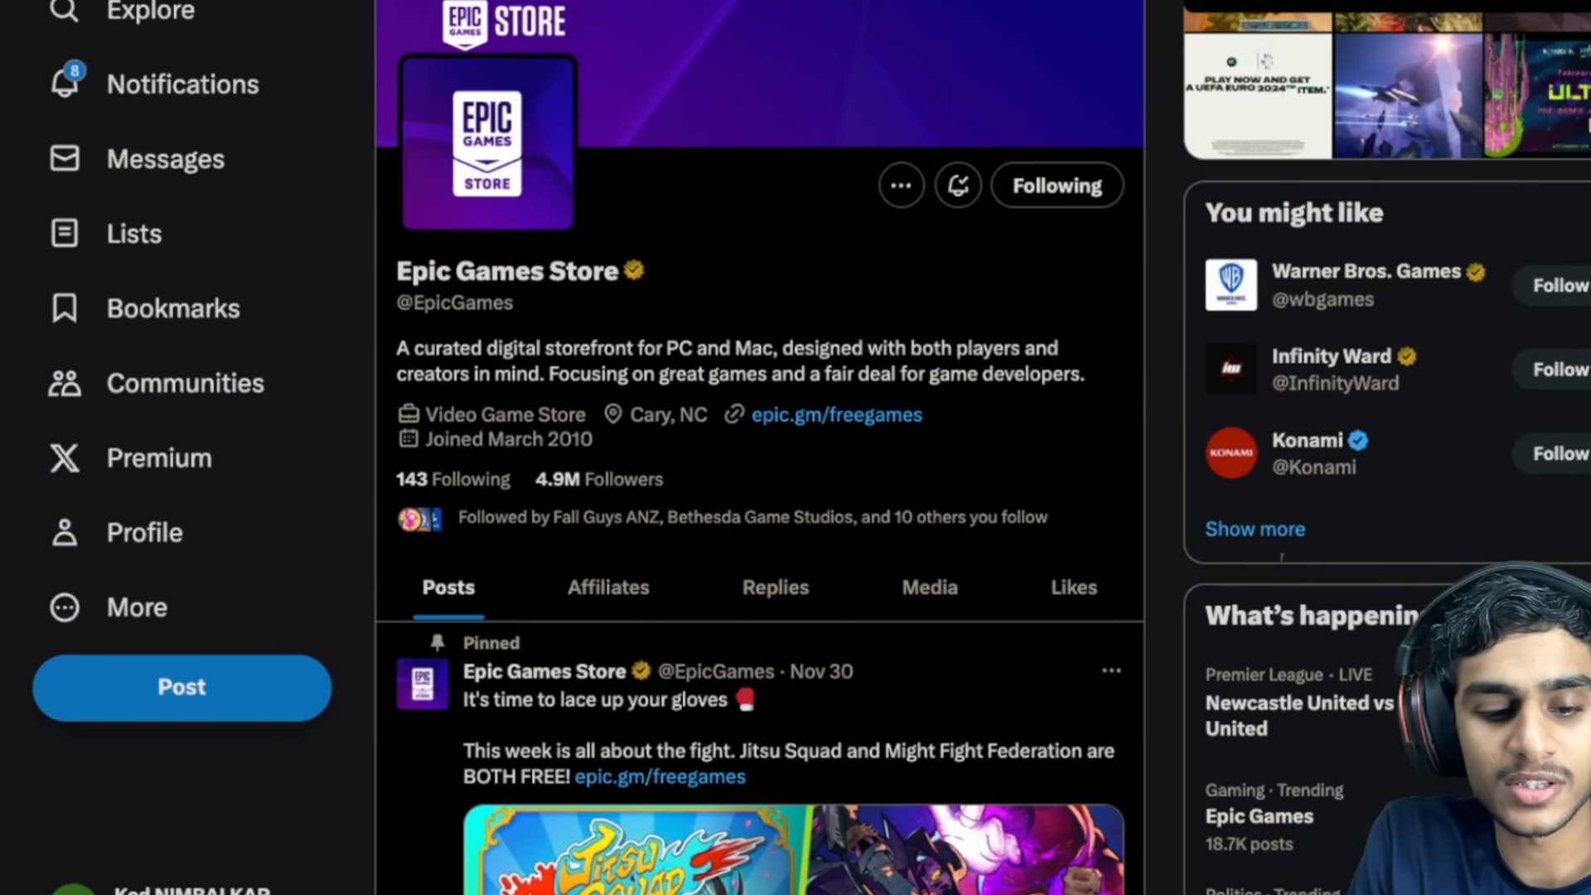
{"action": "scroll", "scroll_direction": "down", "scroll_amount": 3}
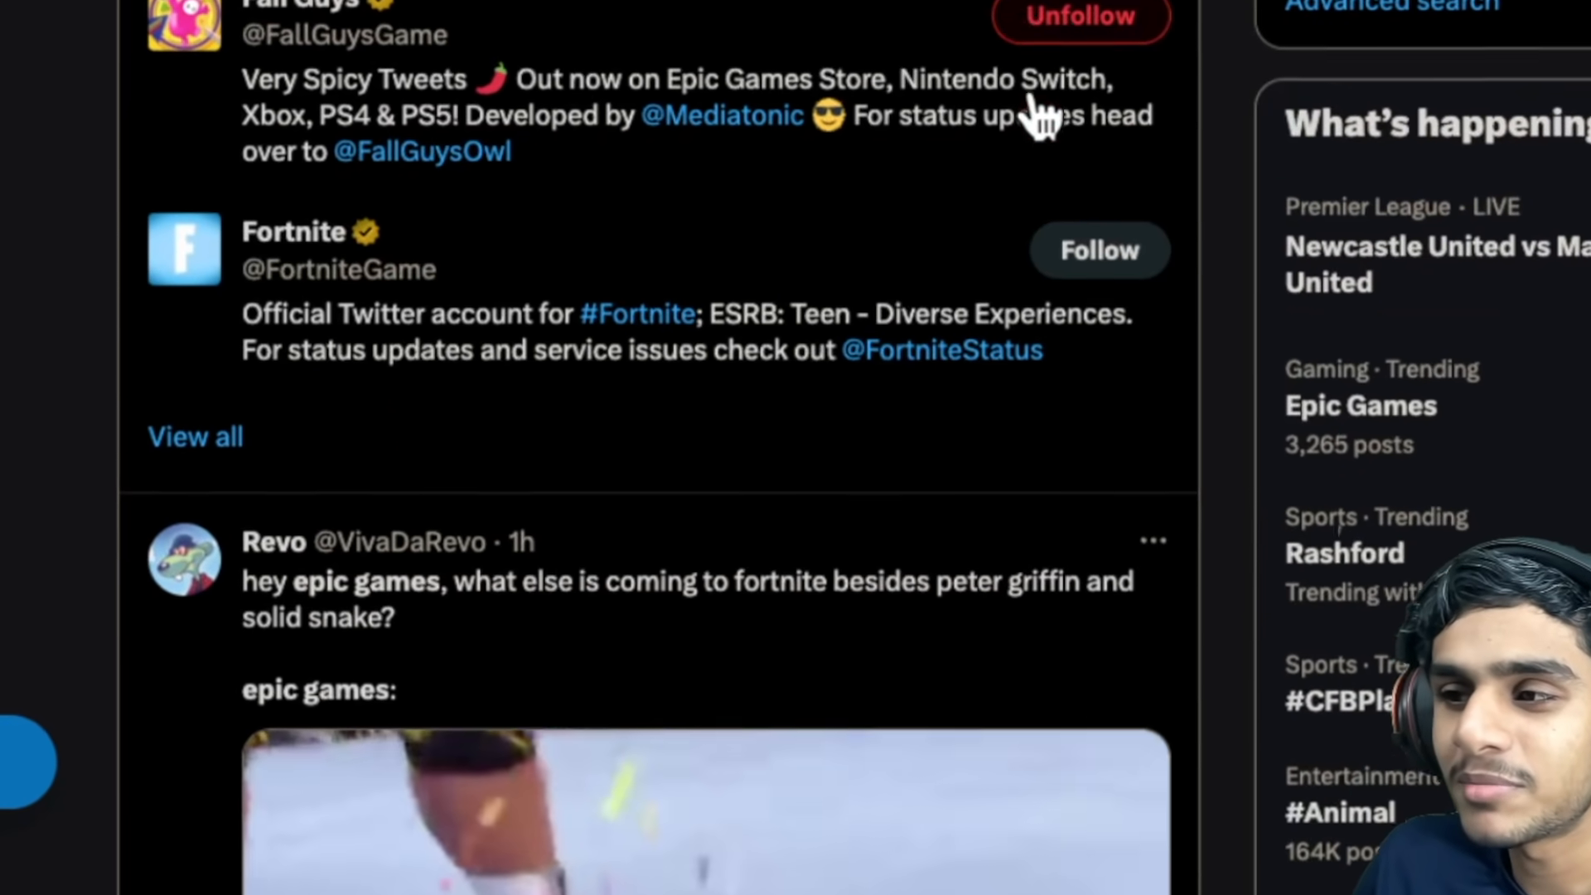
{"action": "scroll", "scroll_direction": "down", "scroll_amount": 3}
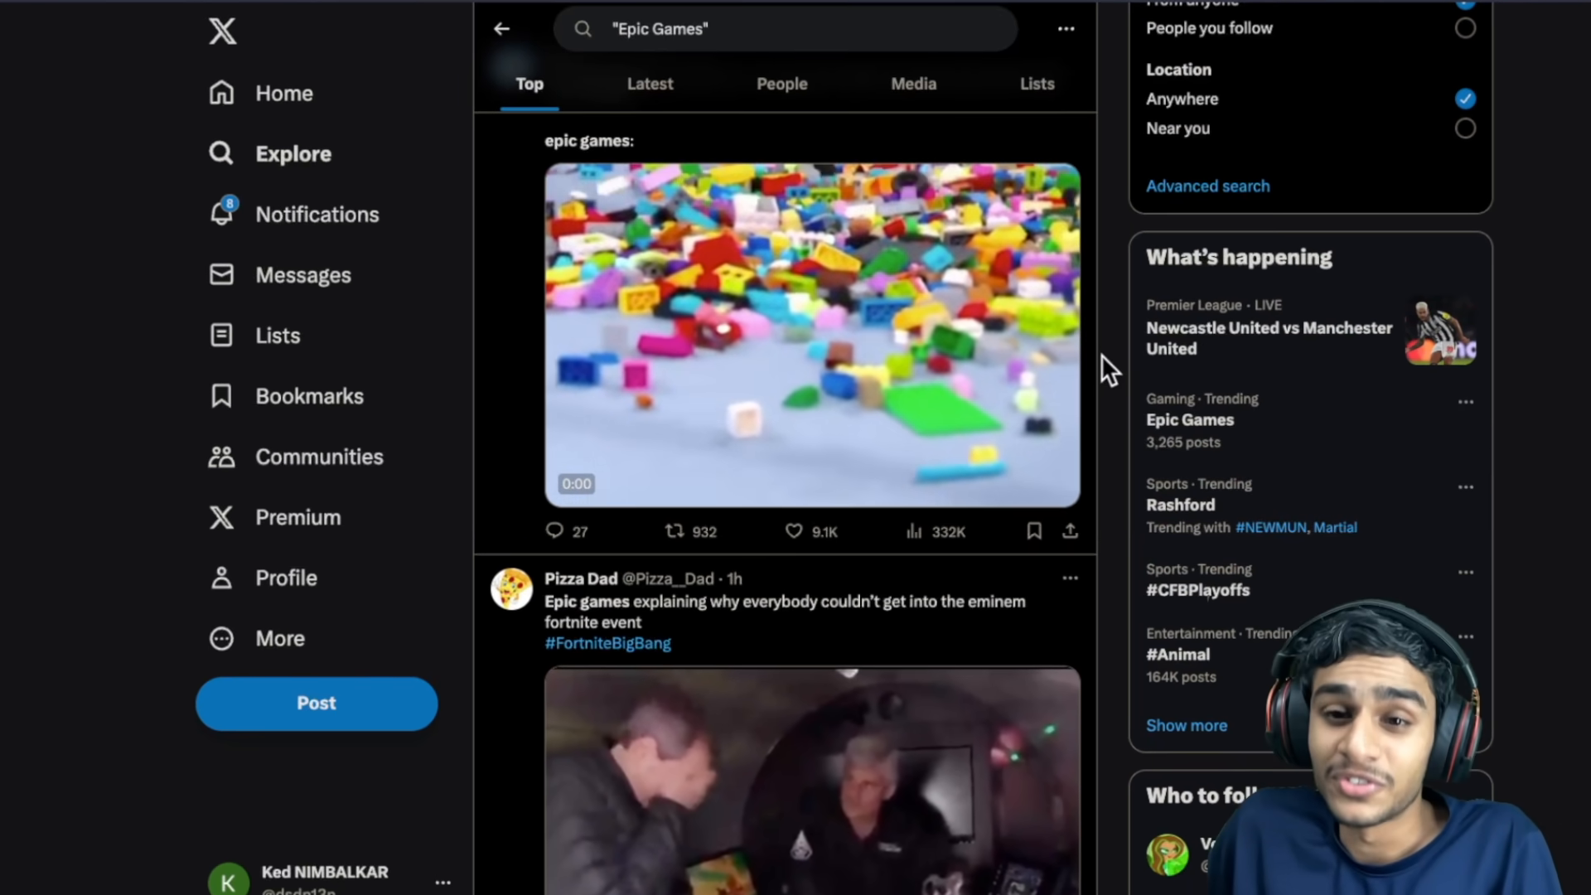
{"action": "scroll", "scroll_direction": "down", "scroll_amount": 3}
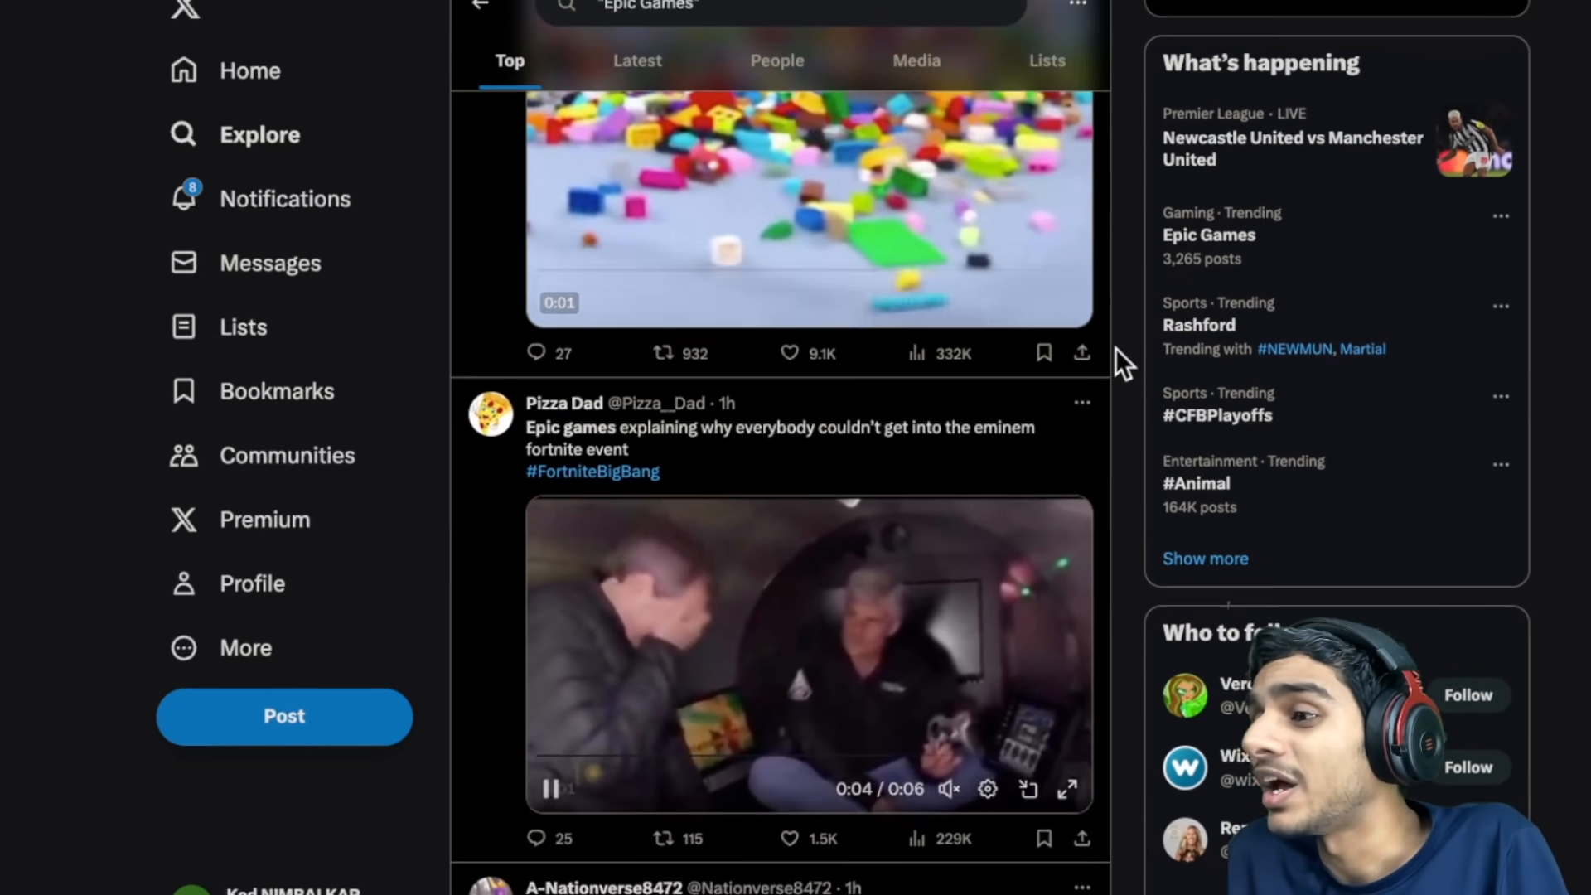
{"action": "scroll", "scroll_direction": "down", "scroll_amount": 3}
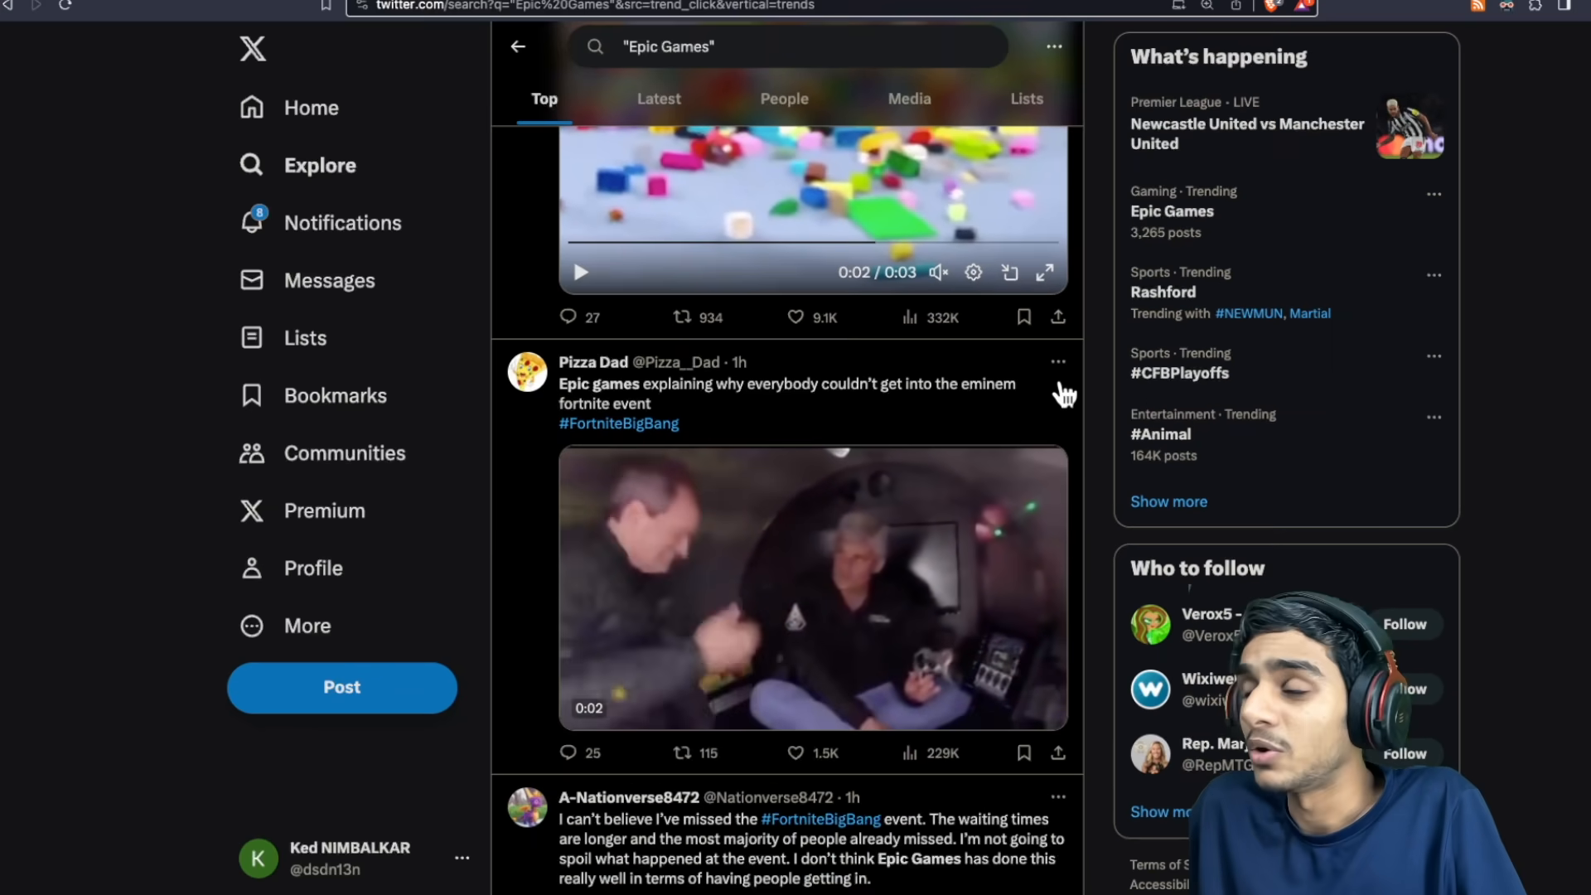
{"action": "scroll", "scroll_direction": "down", "scroll_amount": 3}
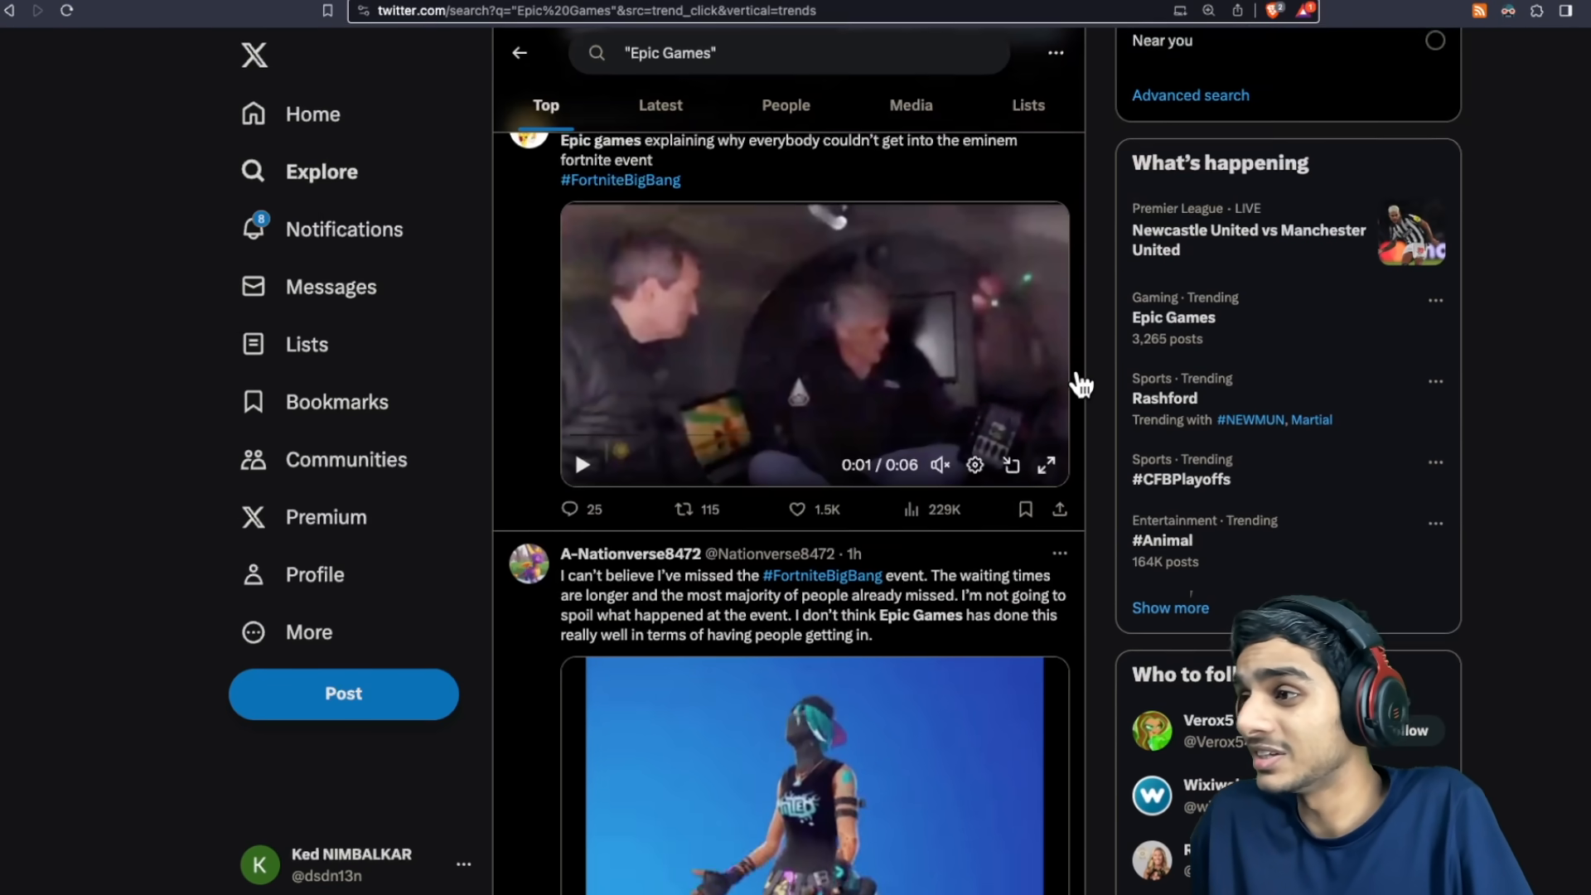
{"action": "scroll", "scroll_direction": "down", "scroll_amount": 3}
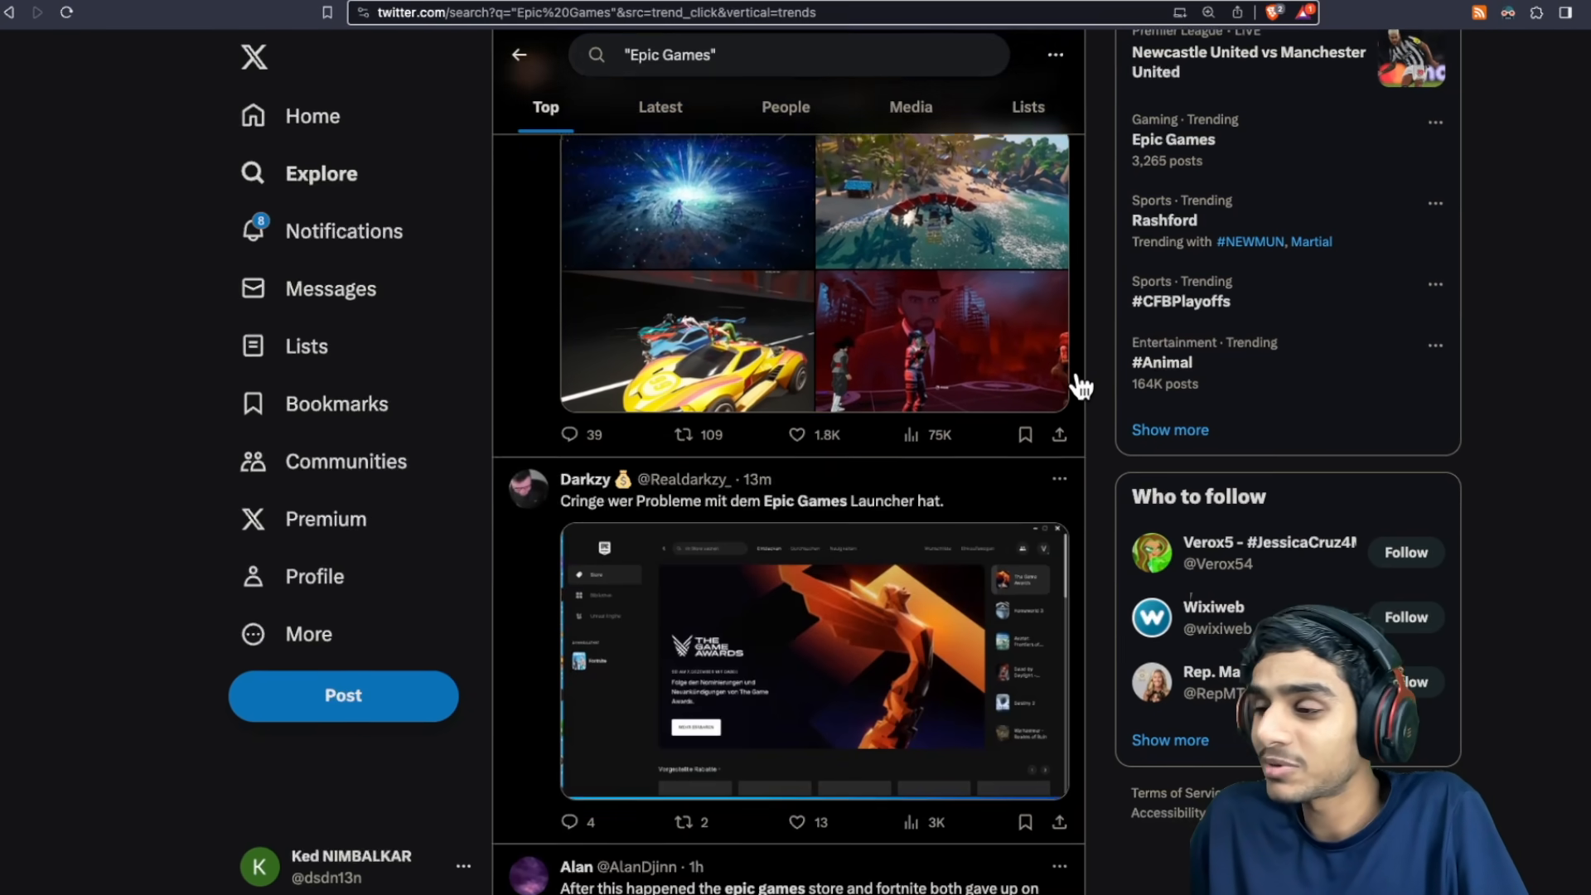
{"action": "scroll", "scroll_direction": "down", "scroll_amount": 3}
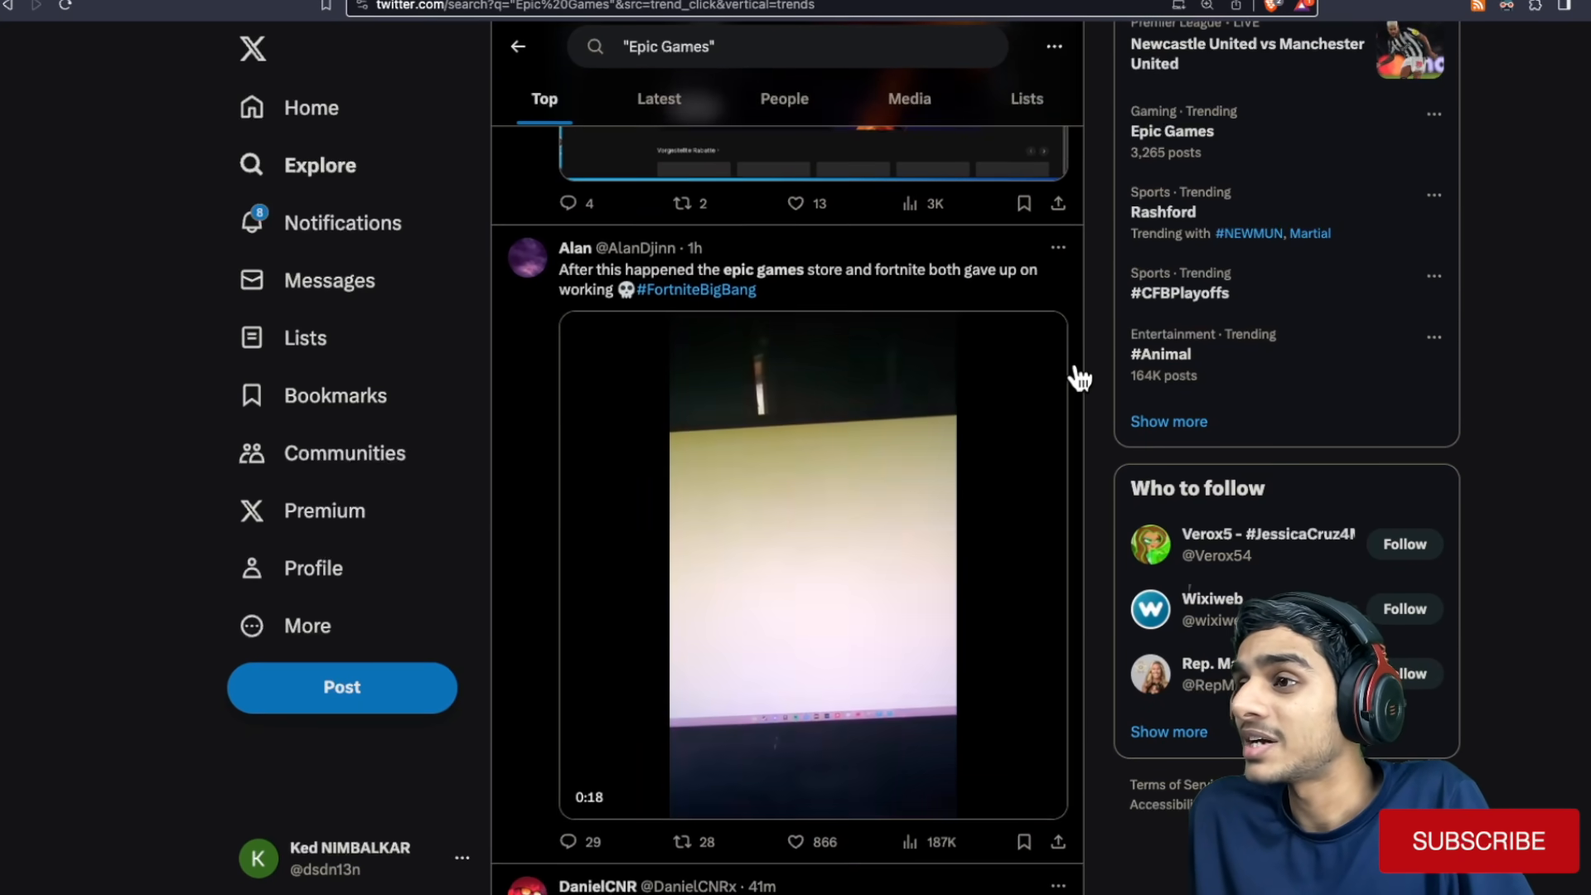
{"action": "scroll", "scroll_direction": "down", "scroll_amount": 3}
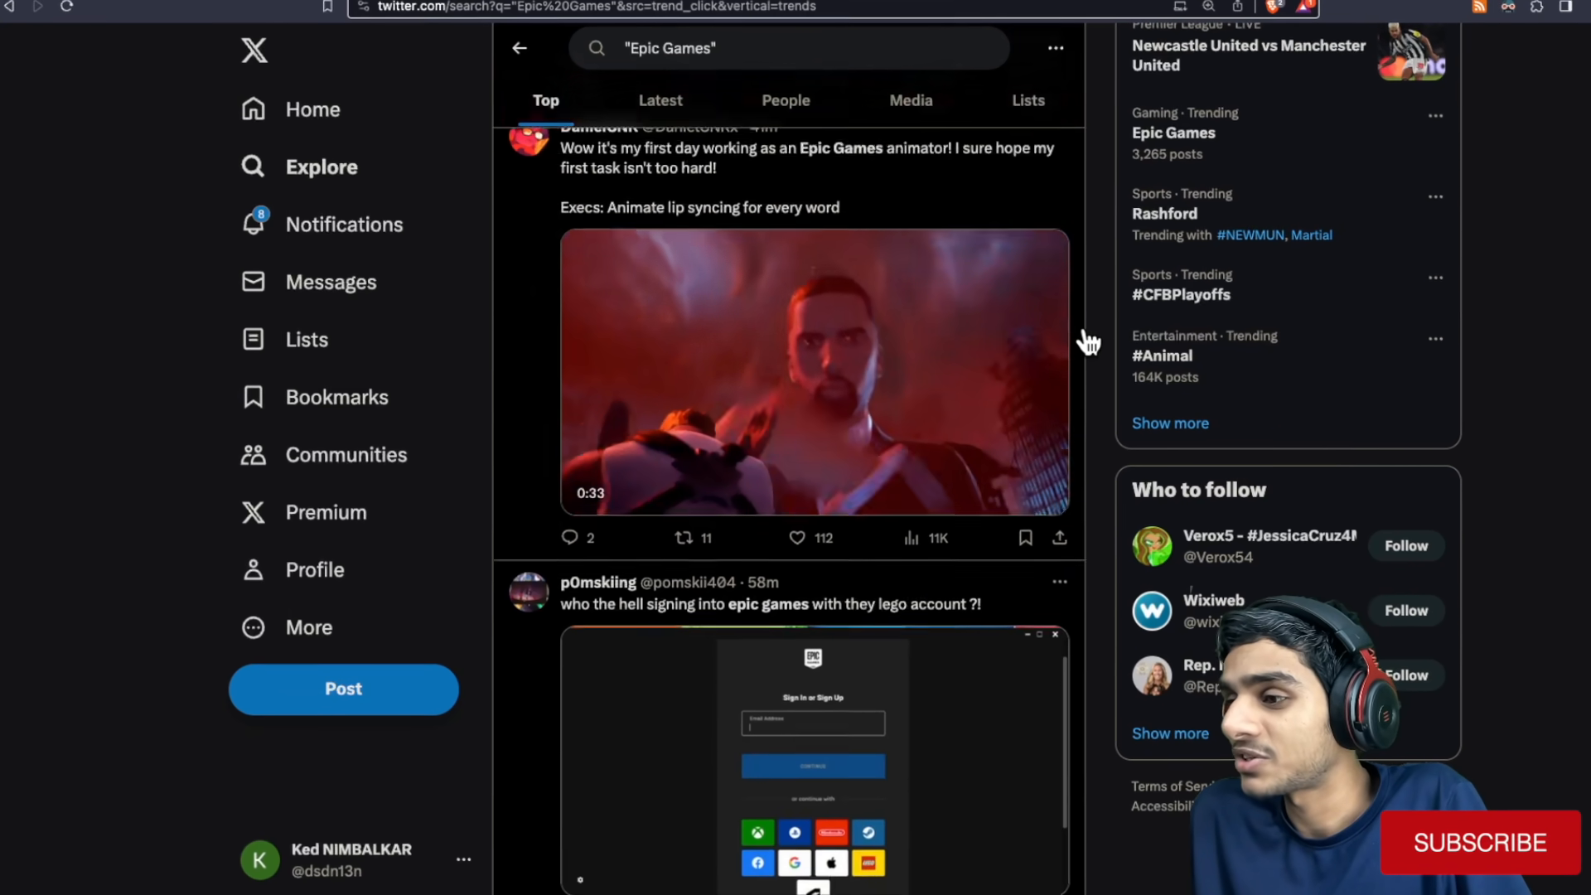
{"action": "scroll", "scroll_direction": "down", "scroll_amount": 3}
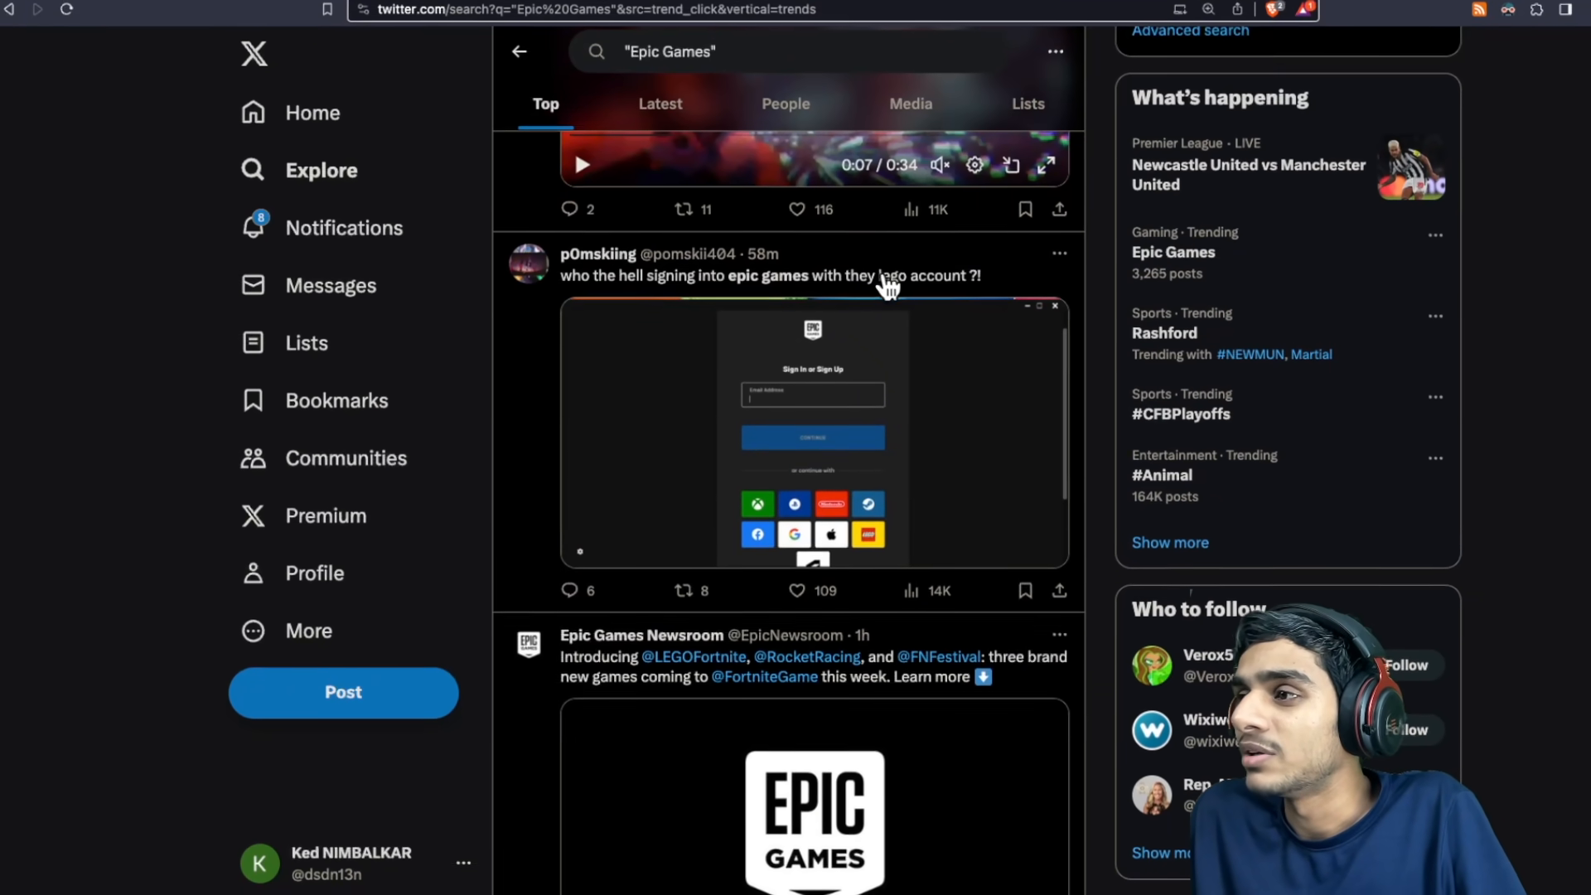
{"action": "scroll", "scroll_direction": "down", "scroll_amount": 3}
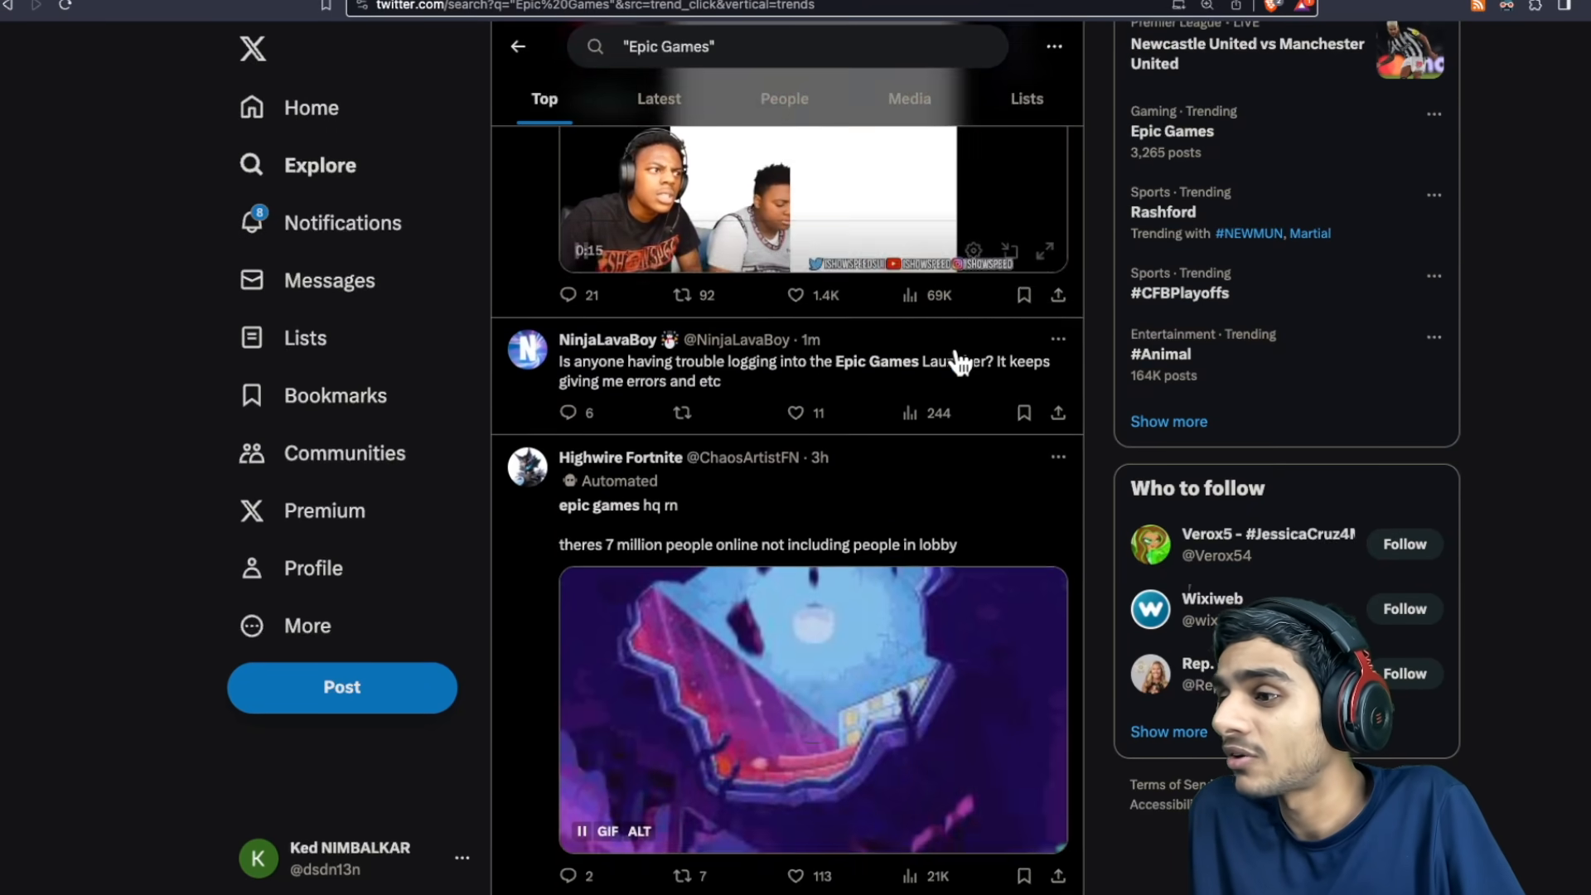
{"action": "scroll", "scroll_direction": "down", "scroll_amount": 3}
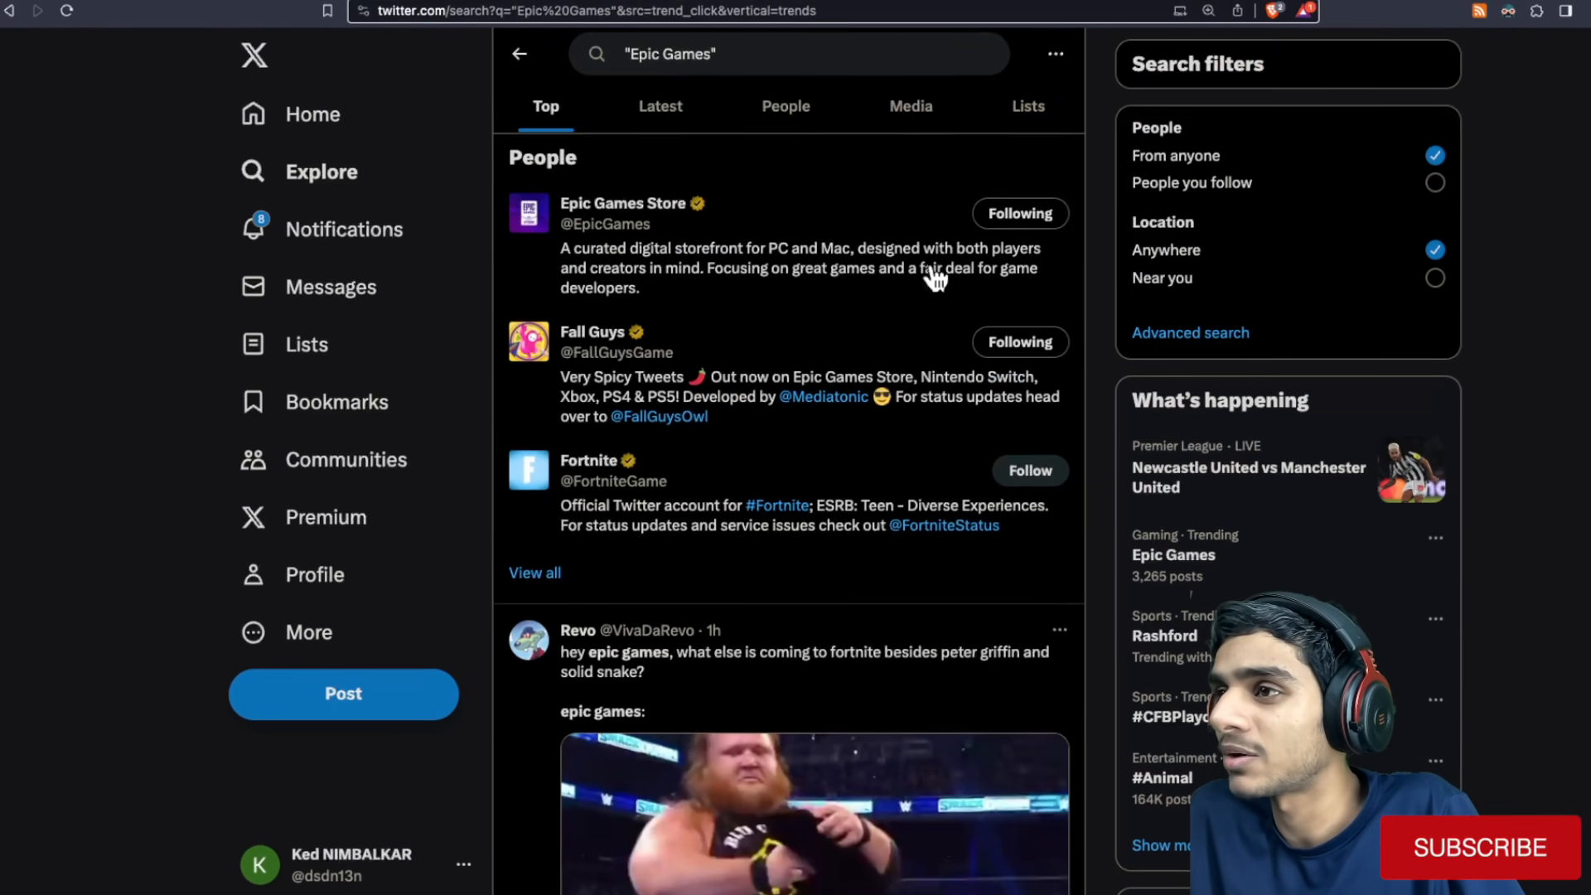
{"action": "scroll", "scroll_direction": "down", "scroll_amount": 3}
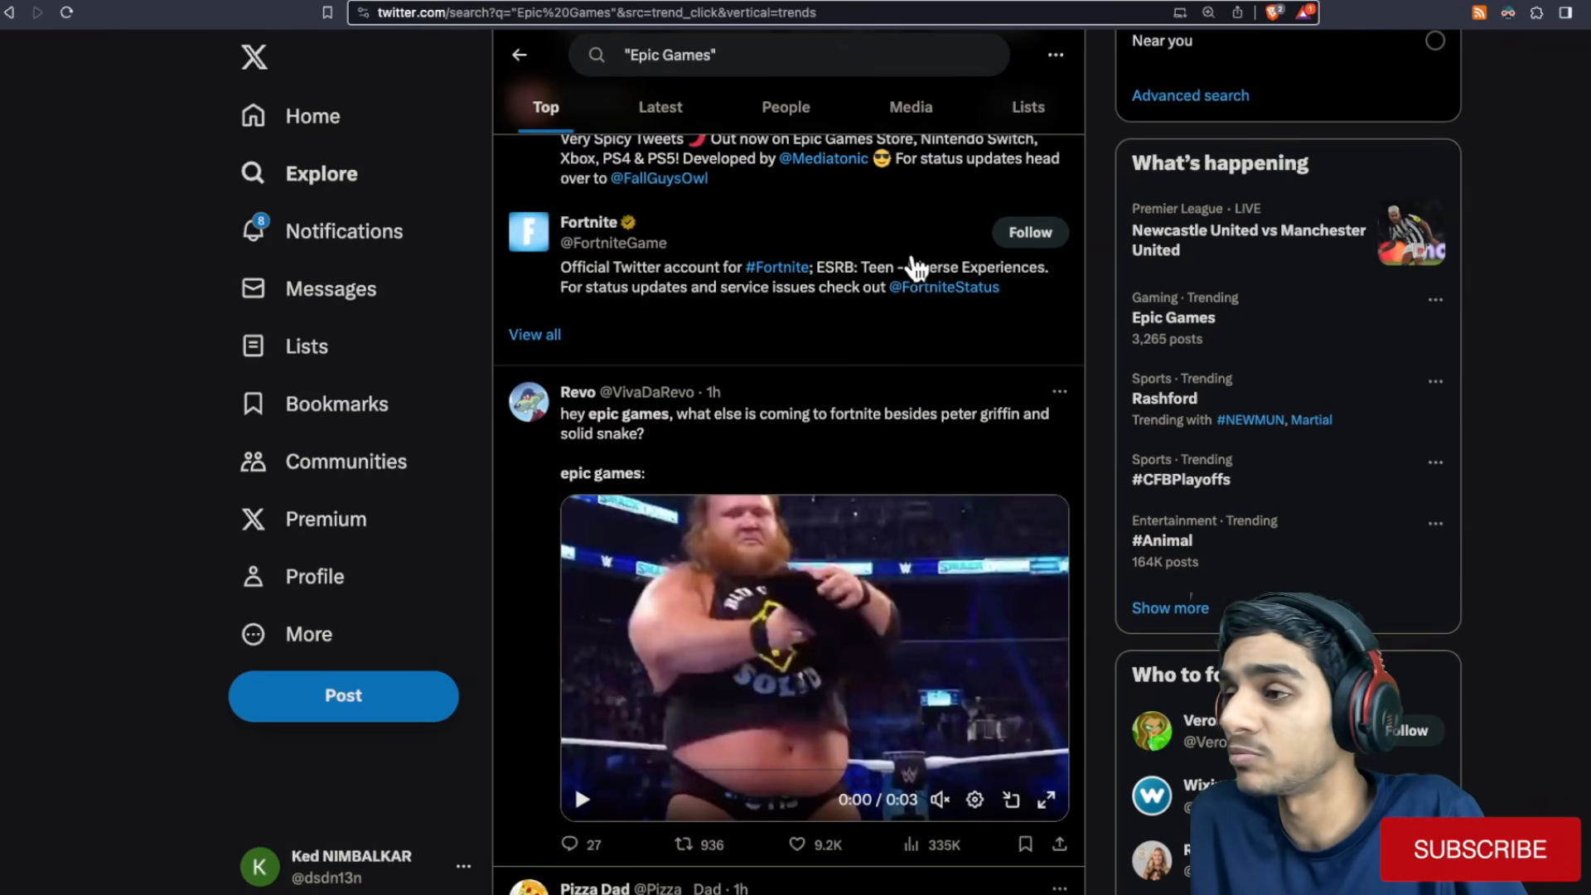